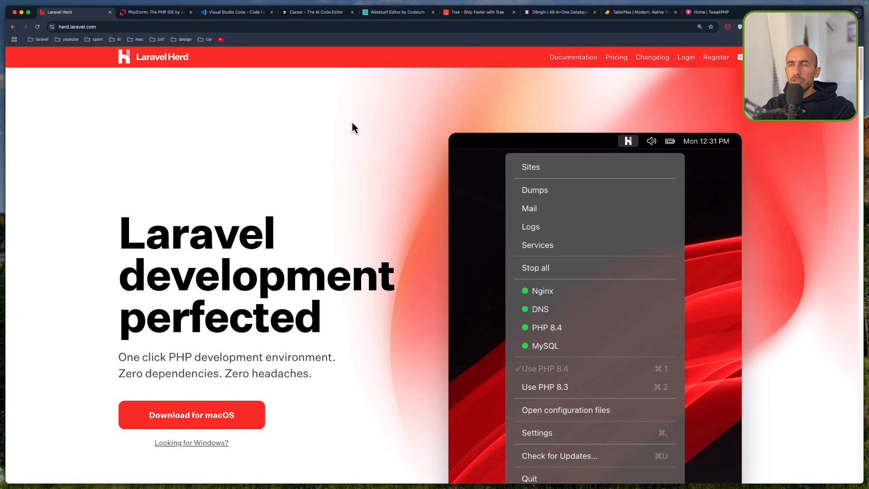
mouse_move(334, 149)
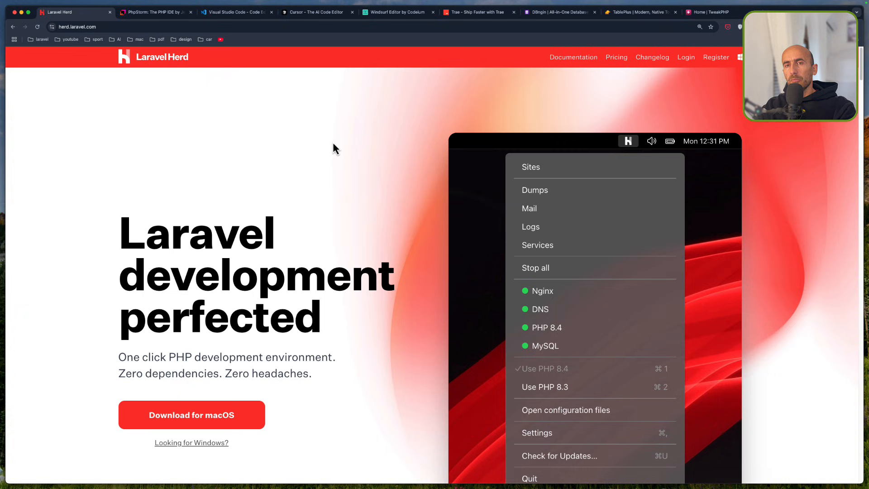
mouse_move(144, 159)
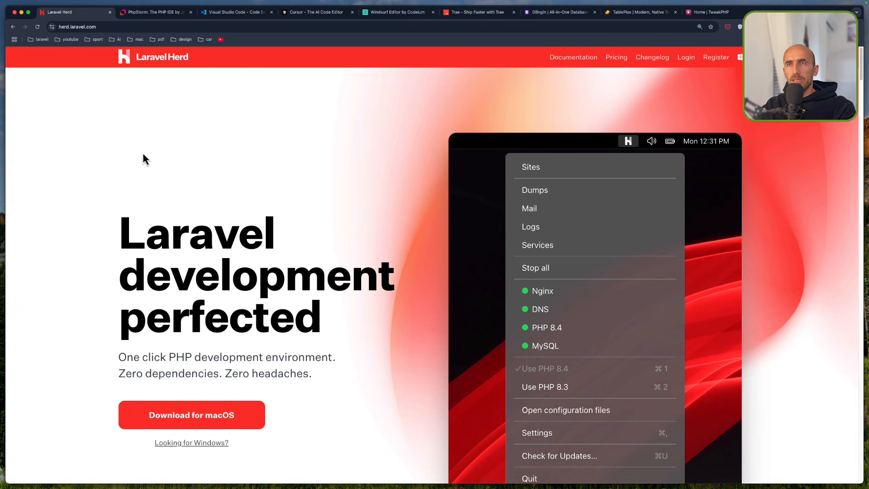
mouse_move(150, 147)
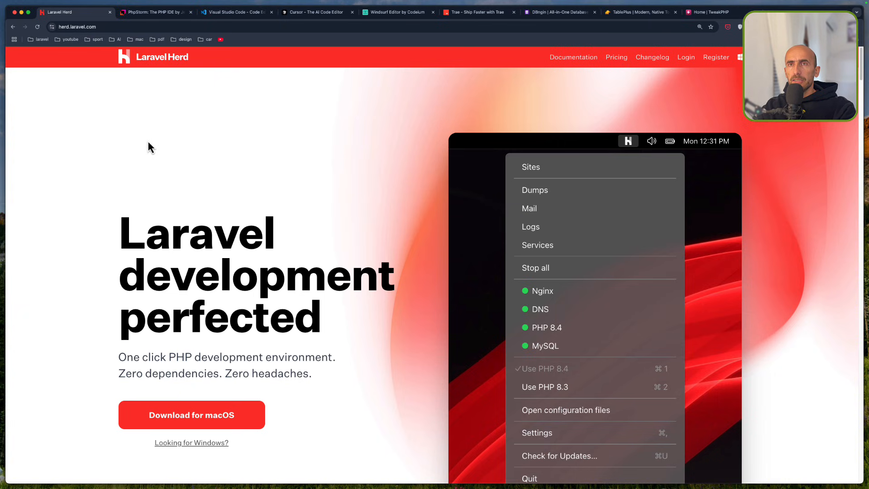
mouse_move(92, 67)
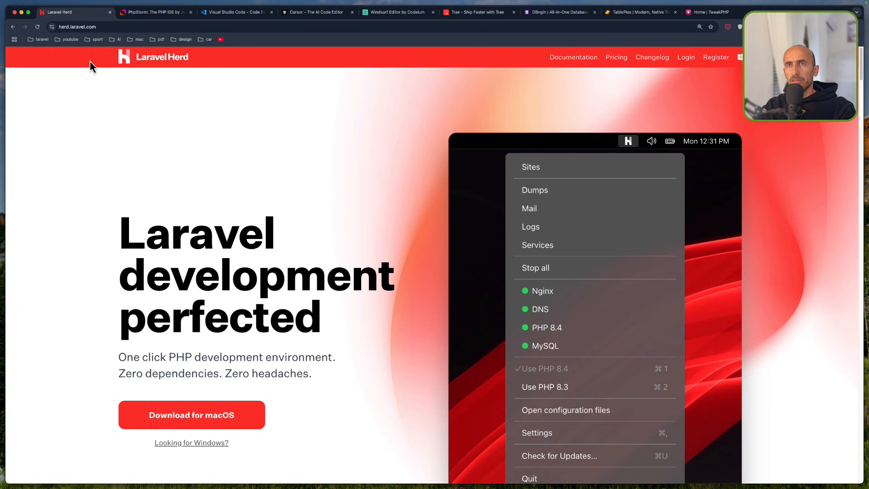
mouse_move(142, 324)
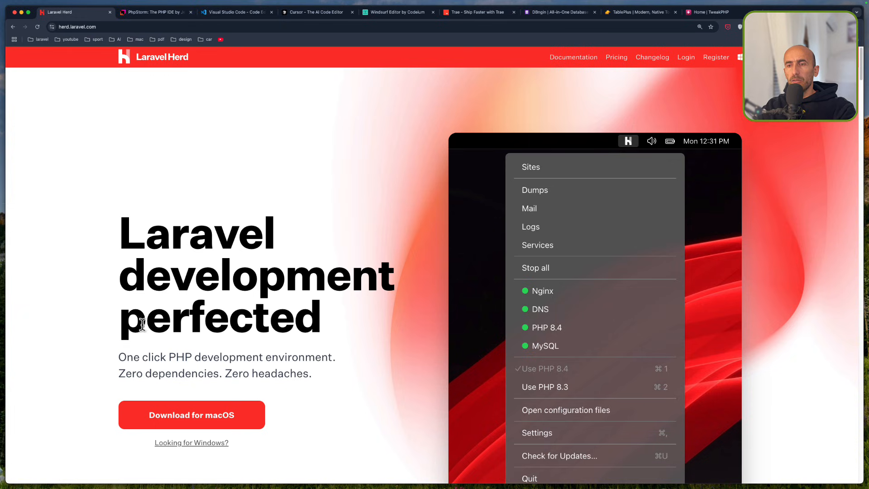
mouse_move(191, 414)
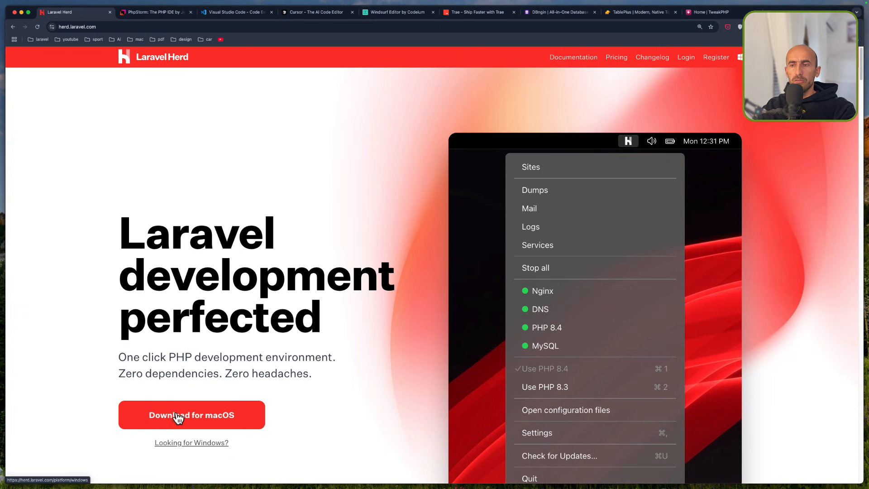
mouse_move(200, 302)
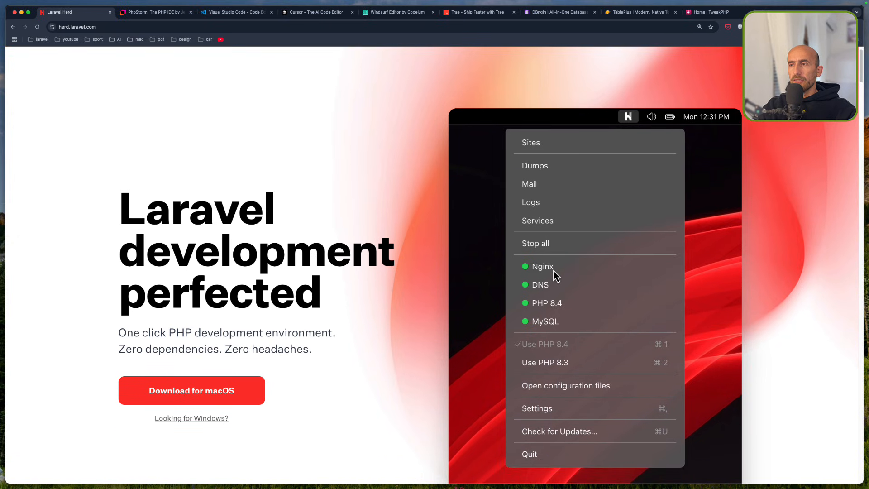
mouse_move(551, 316)
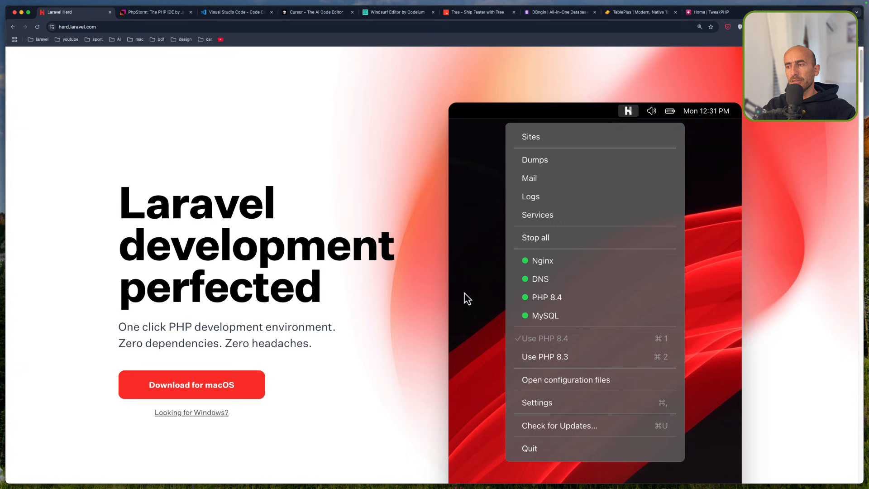
mouse_move(410, 272)
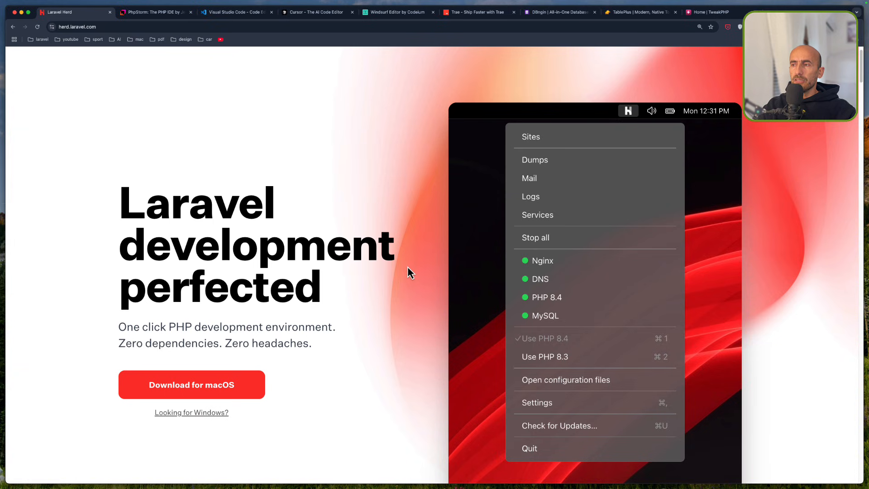
mouse_move(540, 307)
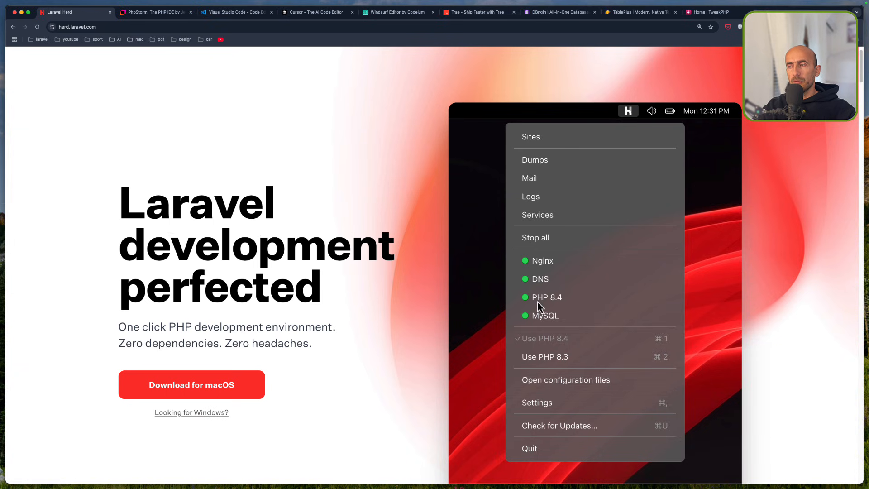
mouse_move(565, 341)
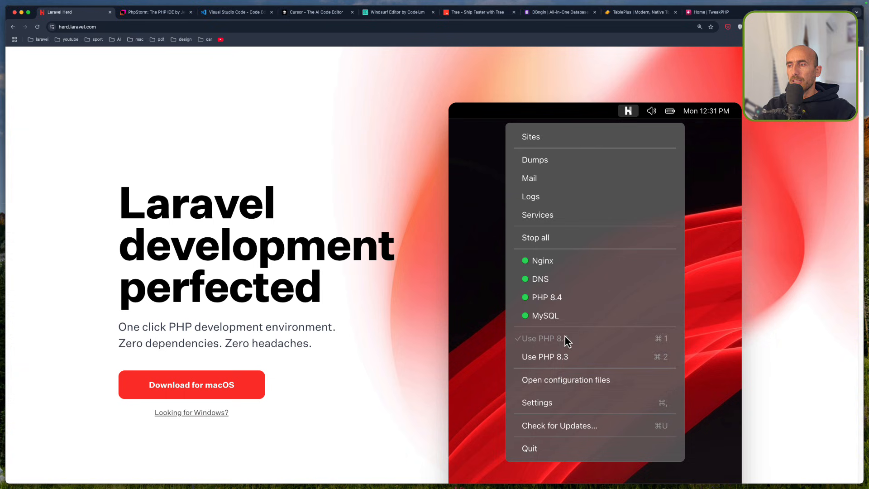
mouse_move(547, 349)
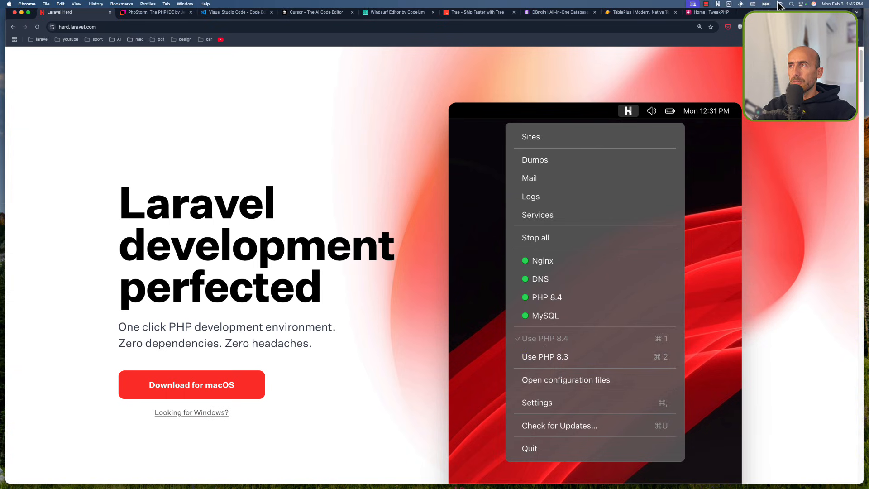
Open Herd's General settings to review its three site folders
click(717, 4)
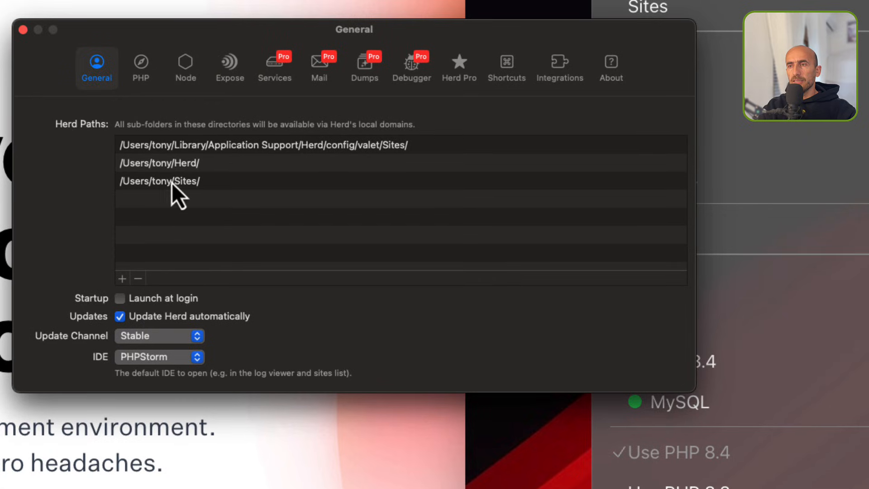
mouse_move(137, 258)
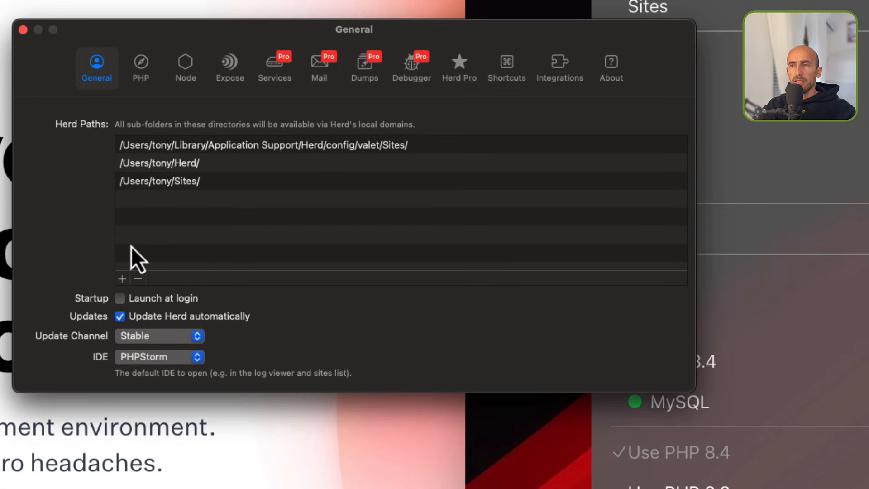
mouse_move(205, 174)
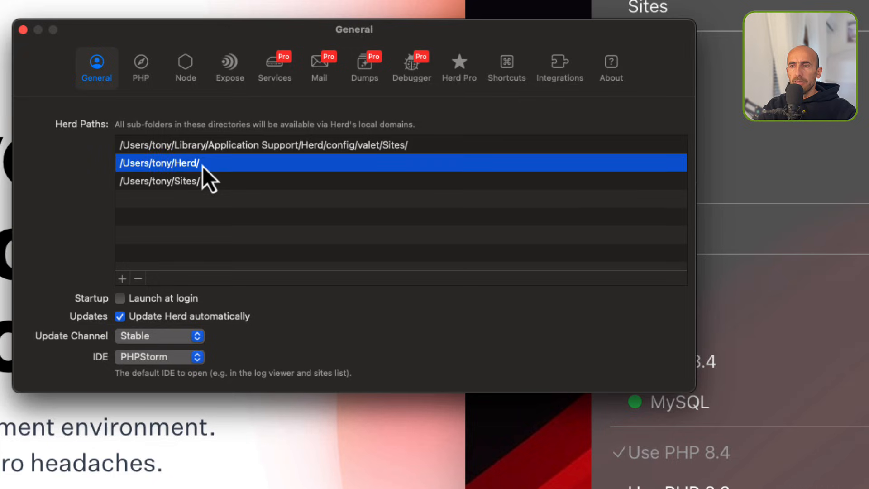
mouse_move(222, 186)
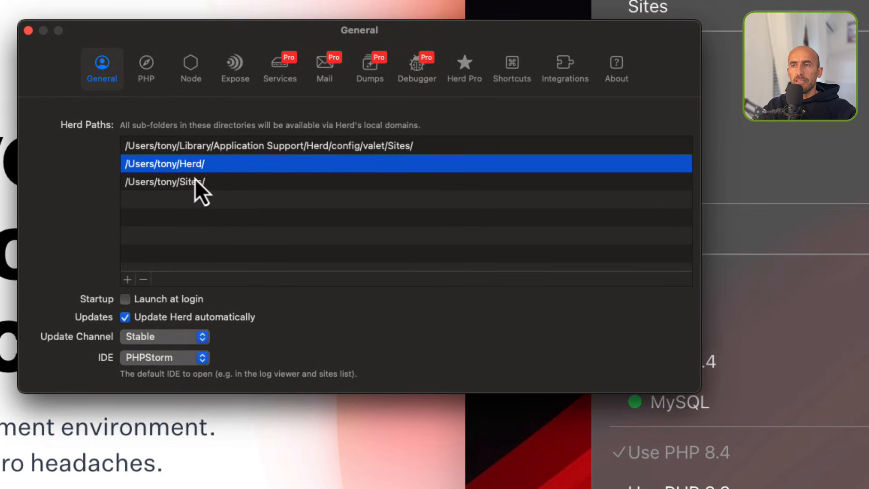
mouse_move(174, 50)
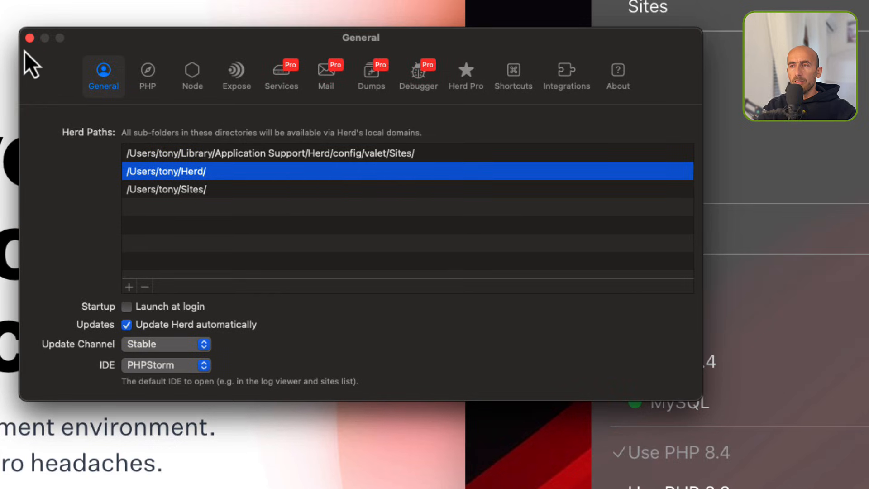
mouse_move(148, 60)
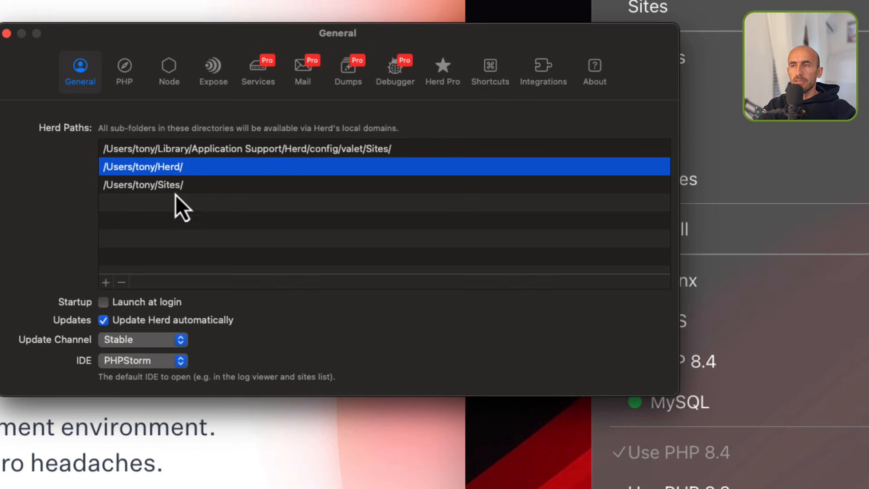
mouse_move(111, 300)
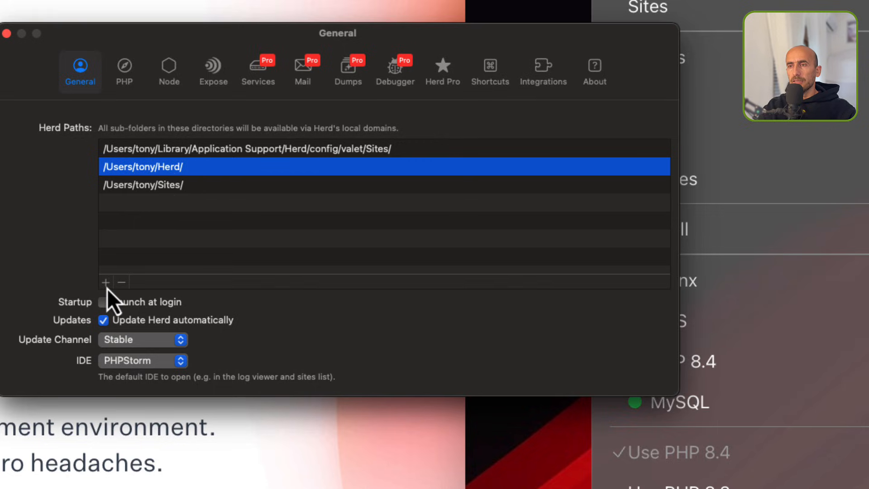
Add the Sites folder as a fourth Herd Paths entry
click(105, 282)
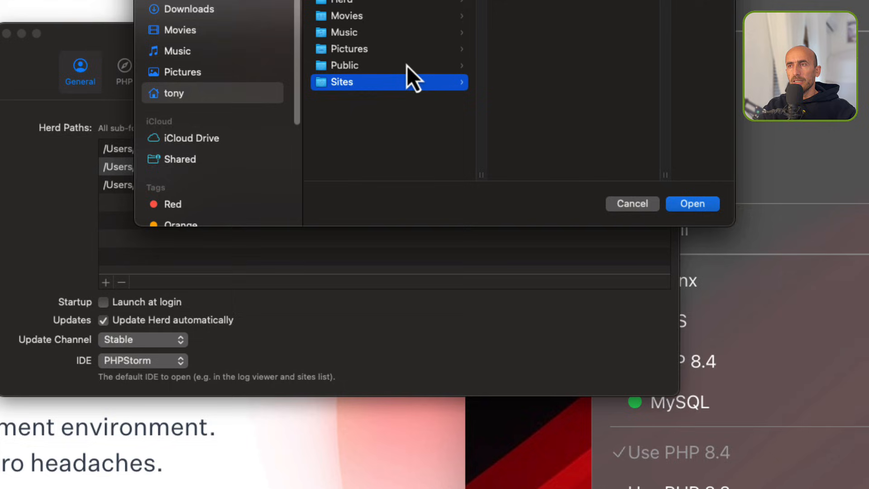
mouse_move(360, 106)
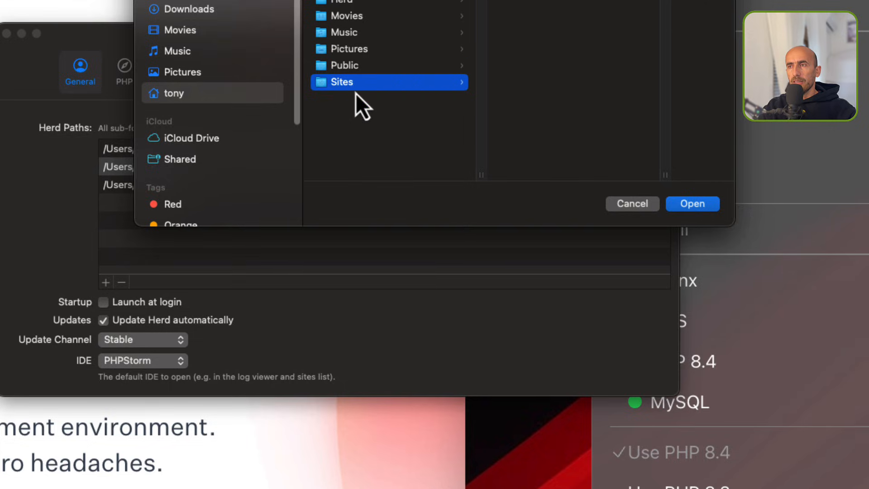
mouse_move(366, 106)
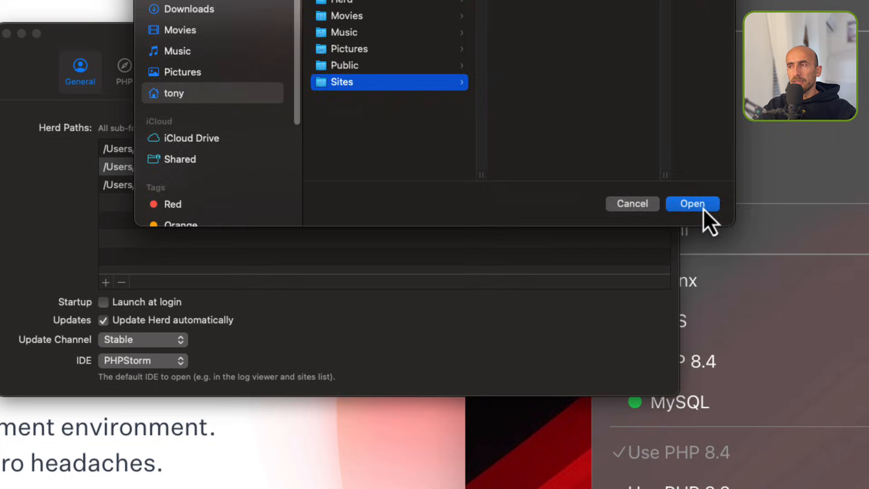
click(692, 203)
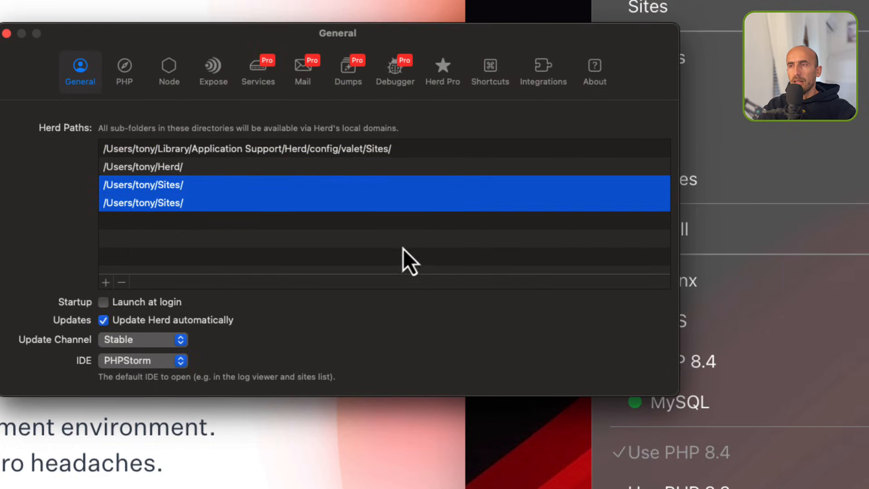
Show Herd's PHP tab with 8.4 installed and 8.3 to 7.4 installable
click(124, 71)
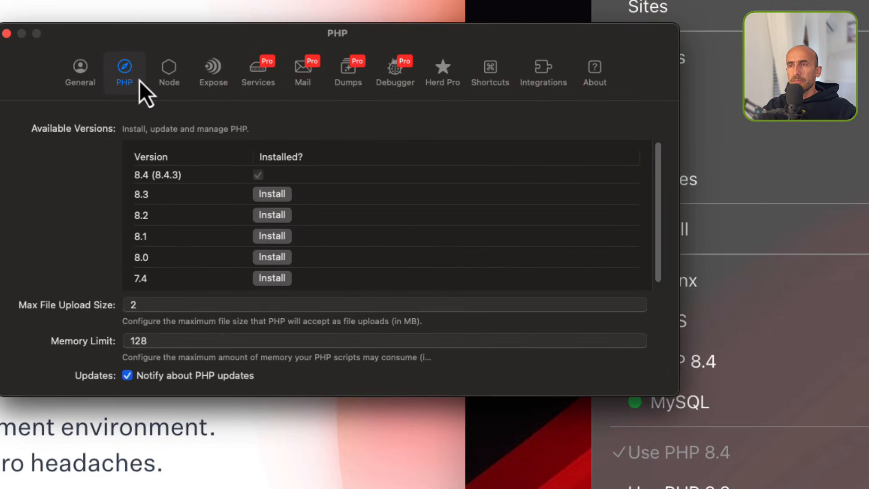
mouse_move(163, 160)
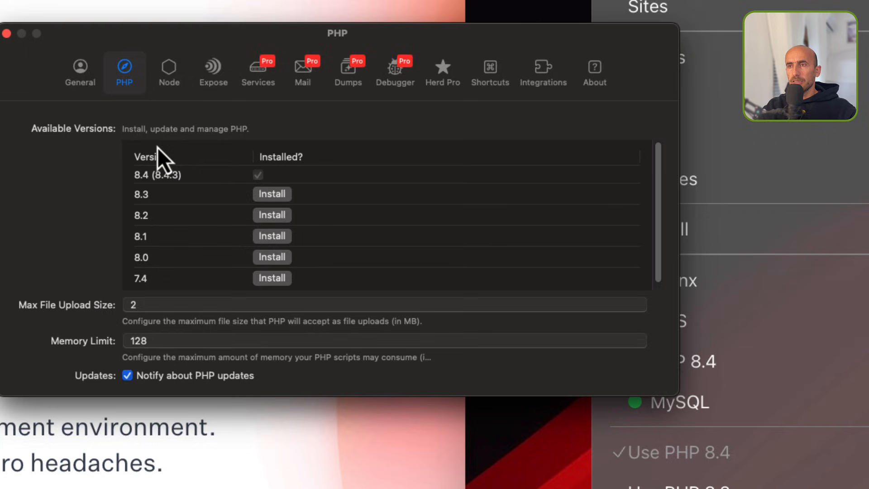
mouse_move(164, 197)
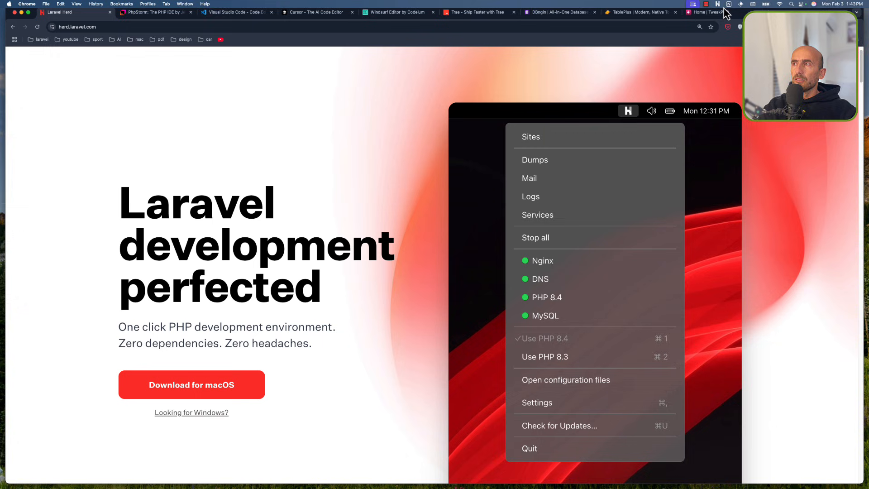
click(729, 4)
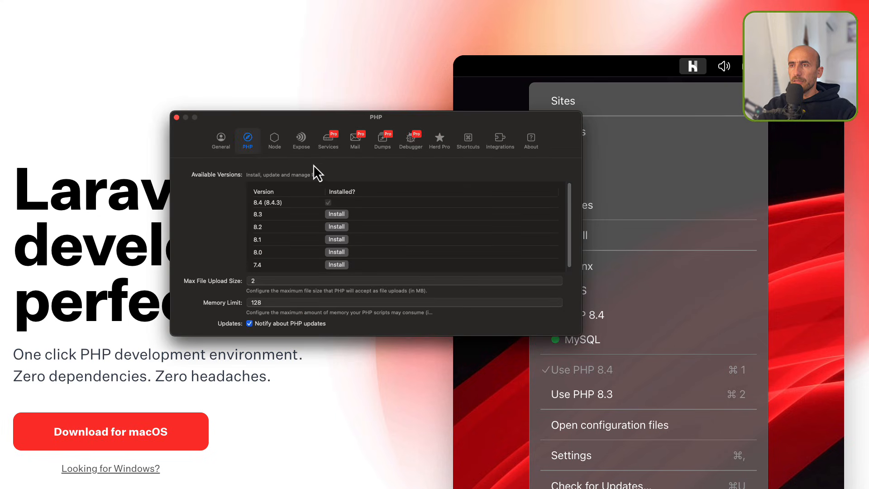
View the installed Node.js 22, then the Expose token settings
click(273, 138)
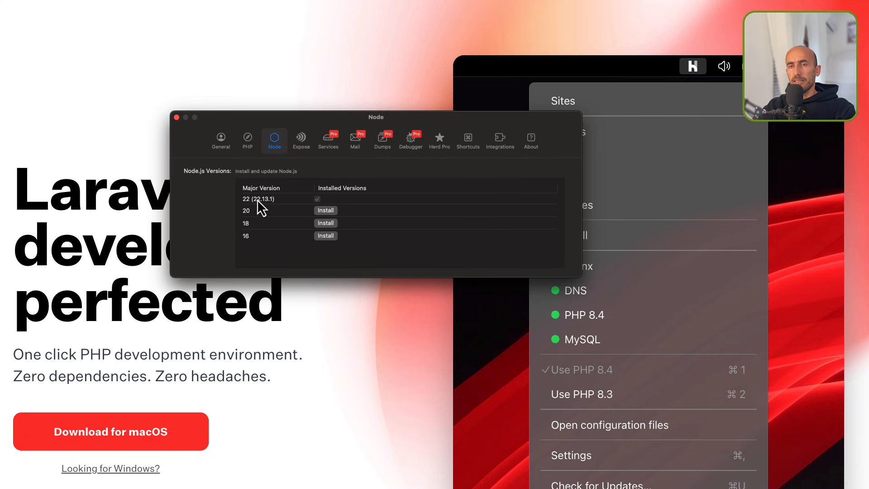
mouse_move(326, 179)
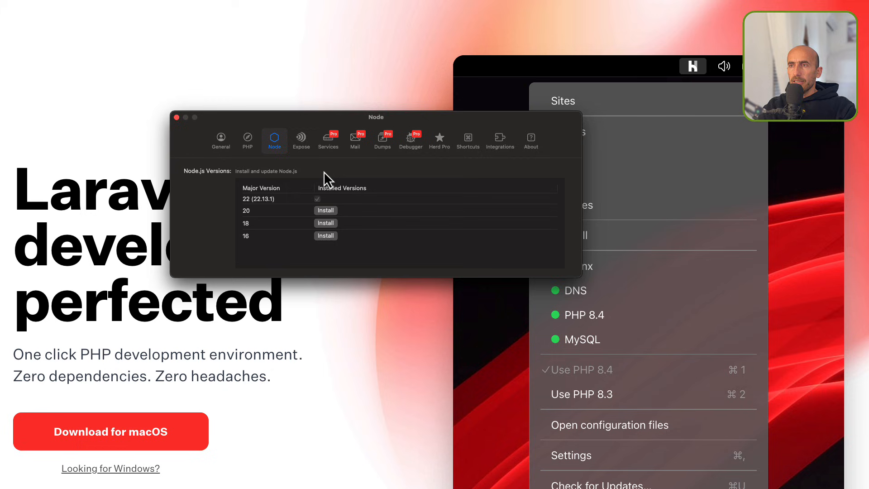
click(301, 140)
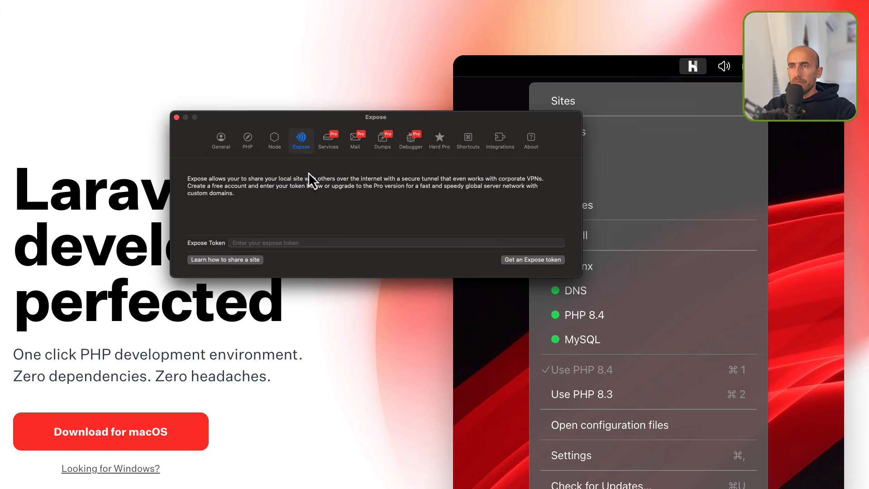
mouse_move(306, 198)
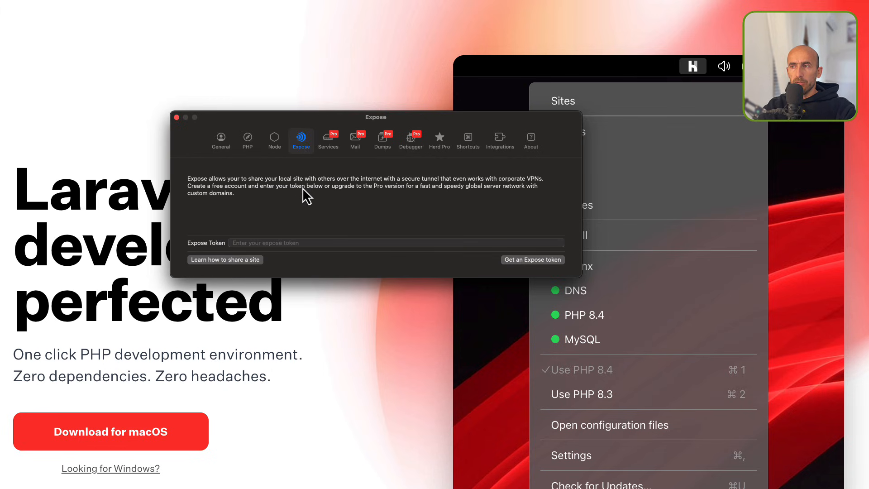
mouse_move(289, 123)
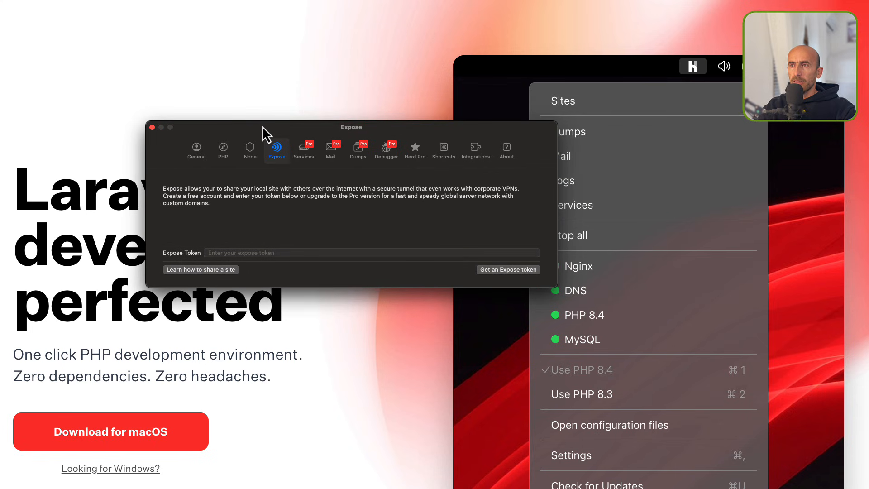
mouse_move(304, 150)
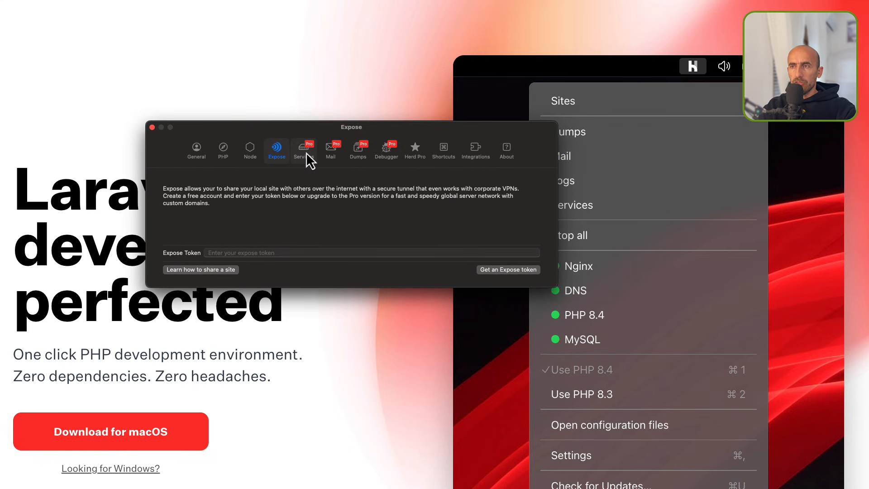
Tour the Services, Mail, Dumps, Debugger, Herd Pro and Integrations pages, then close settings
click(304, 148)
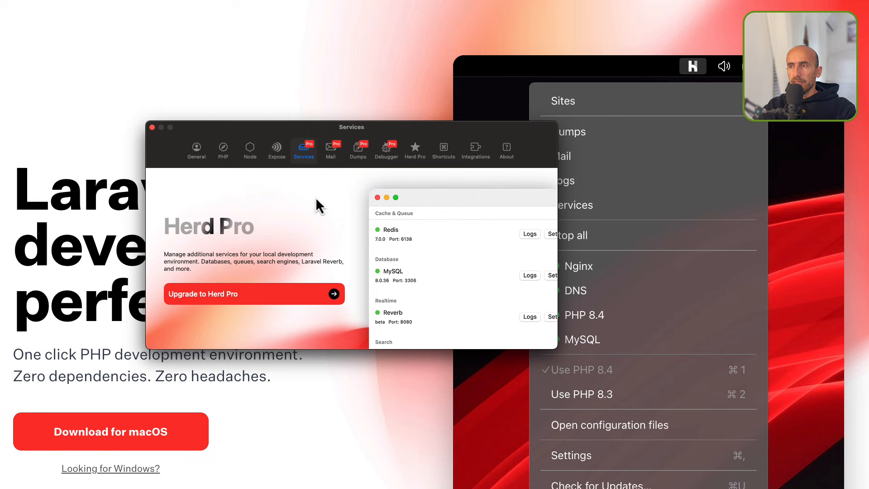
mouse_move(403, 288)
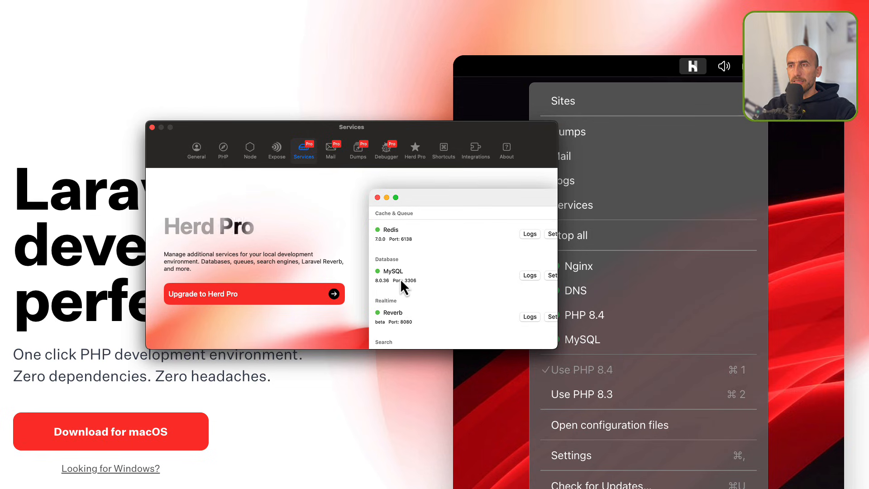
click(330, 149)
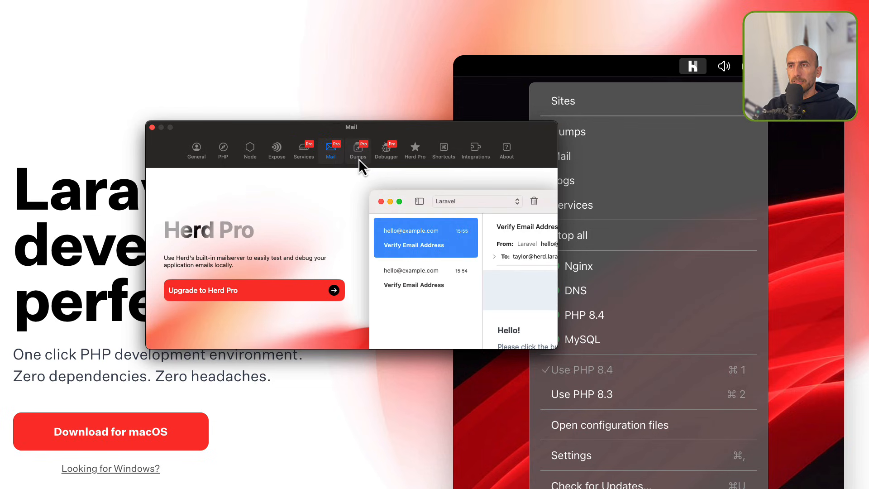
click(358, 148)
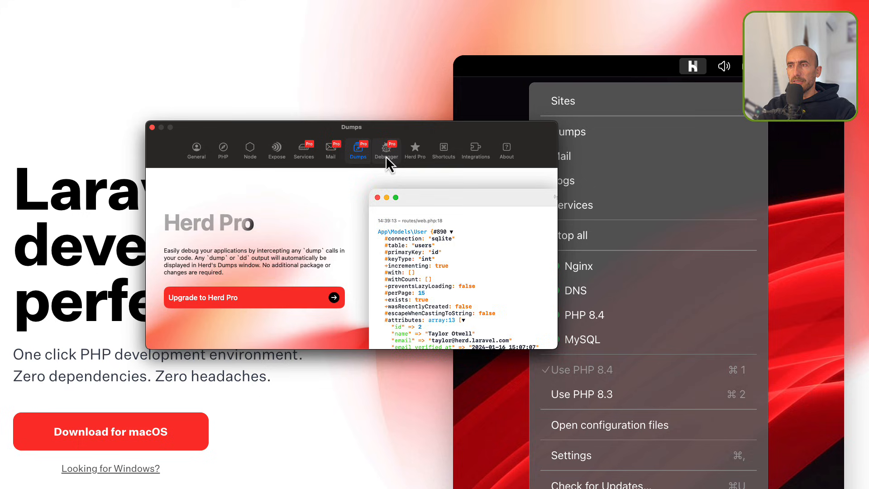
click(387, 150)
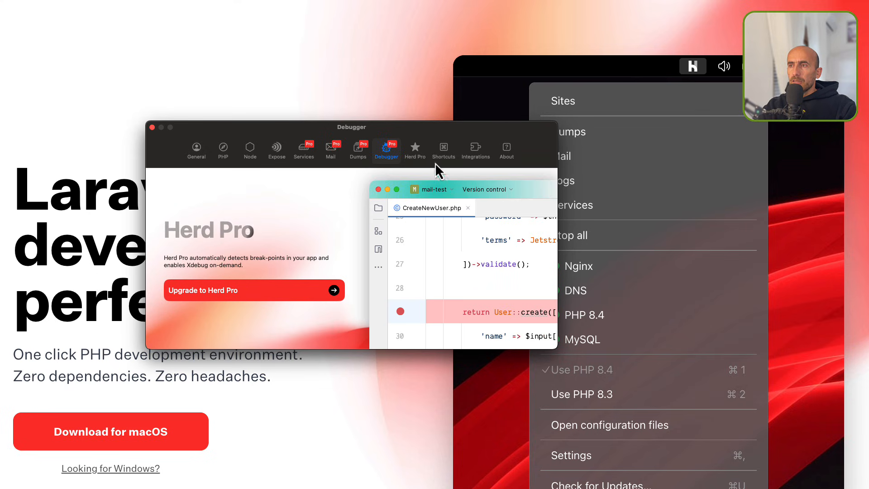
click(415, 148)
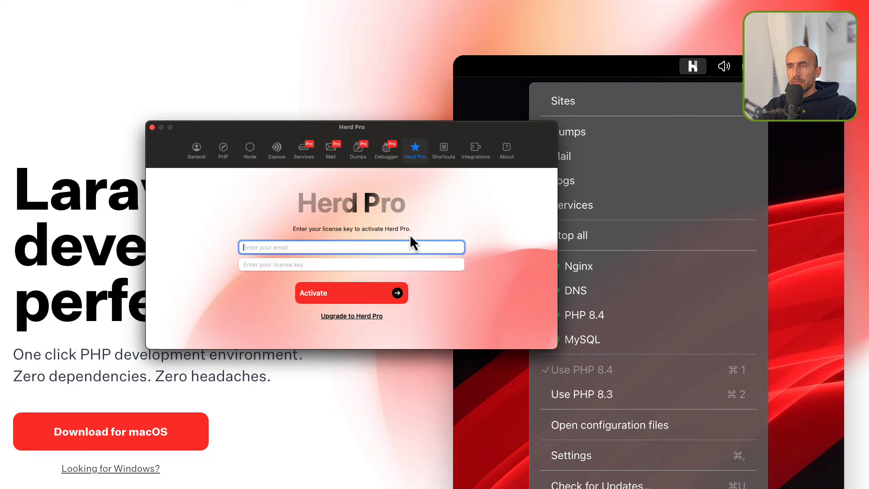
mouse_move(440, 250)
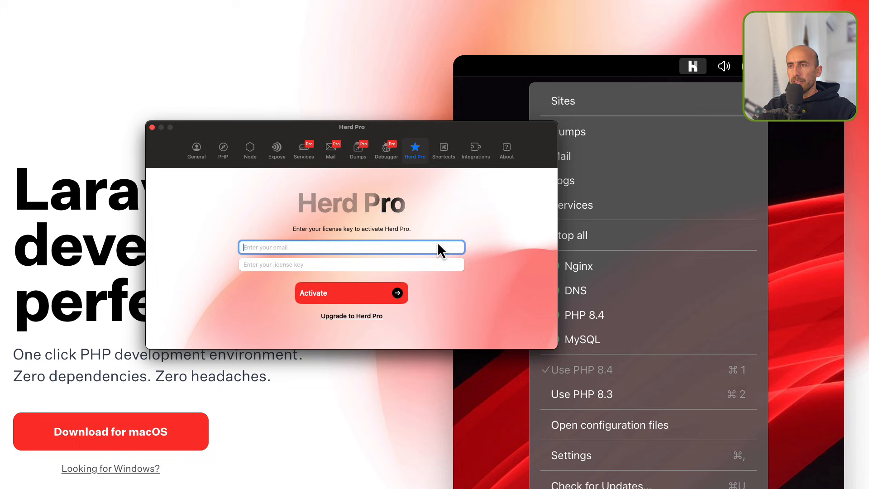
mouse_move(444, 150)
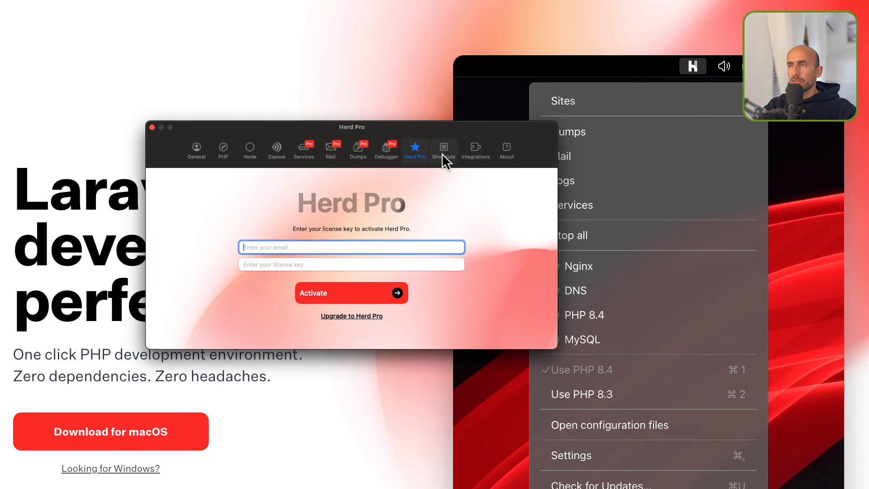
click(474, 150)
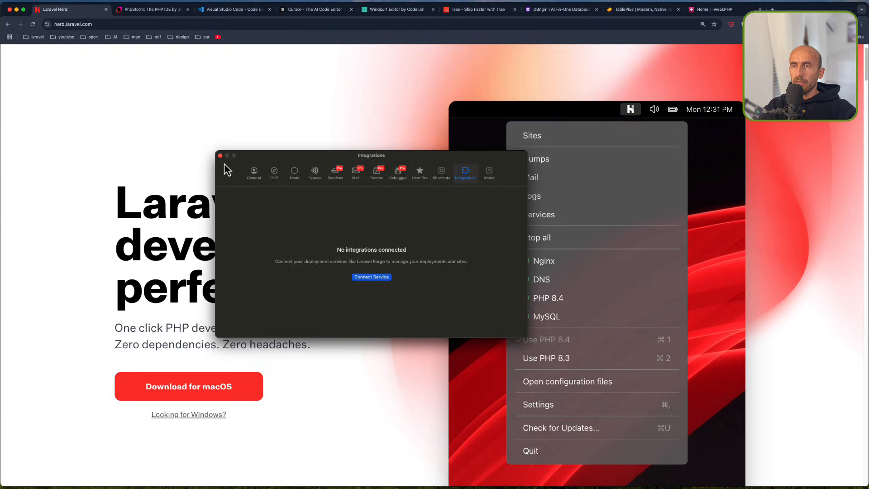
click(220, 155)
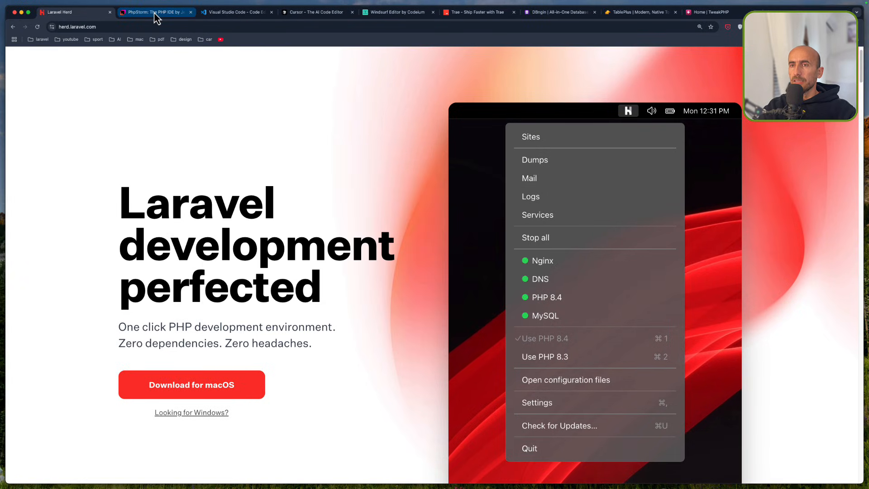
mouse_move(155, 13)
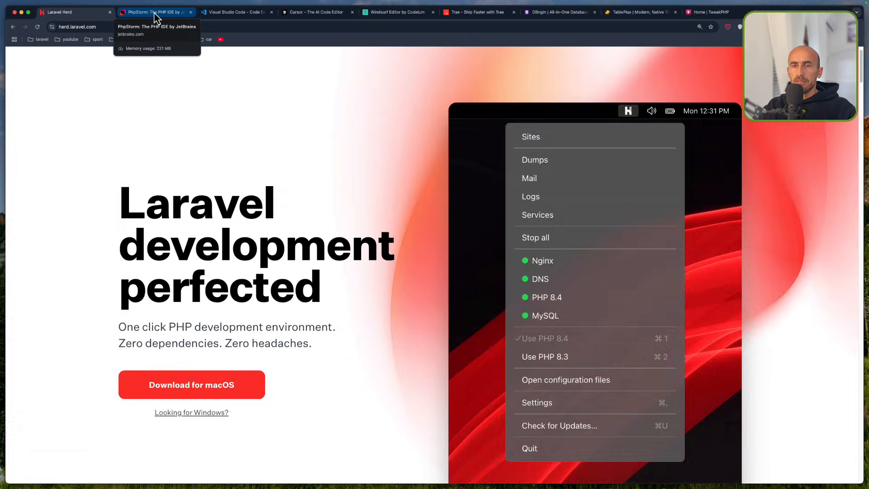
Switch to the PhpStorm product page and highlight its heading
click(156, 13)
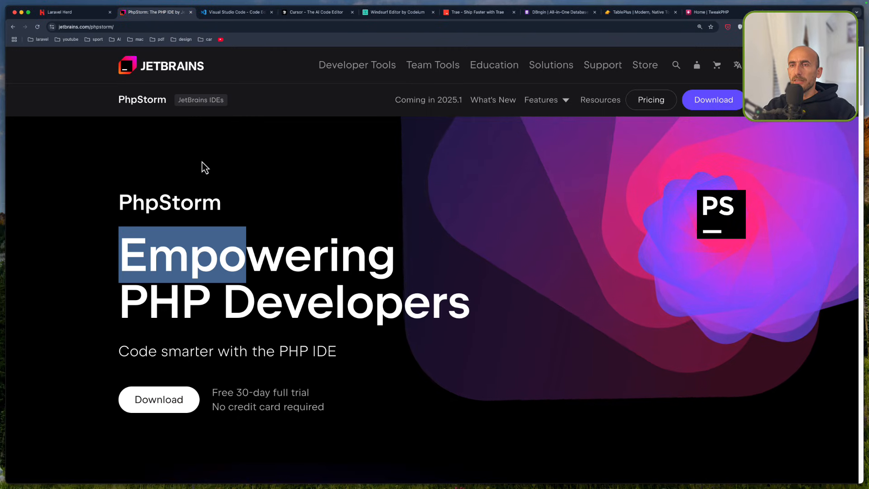
double_click(169, 202)
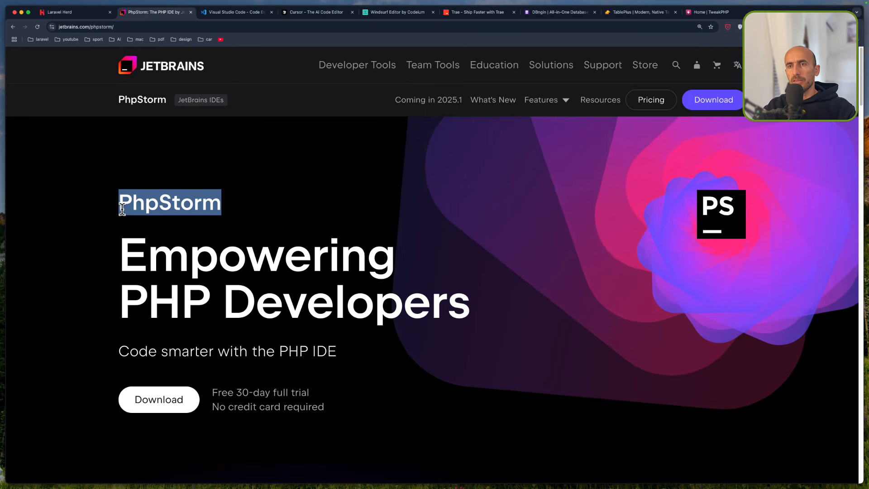
mouse_move(227, 214)
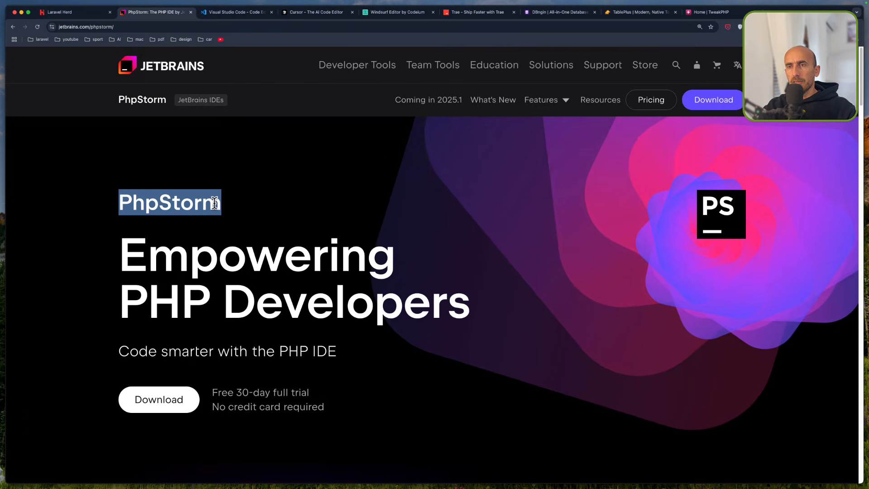
mouse_move(249, 211)
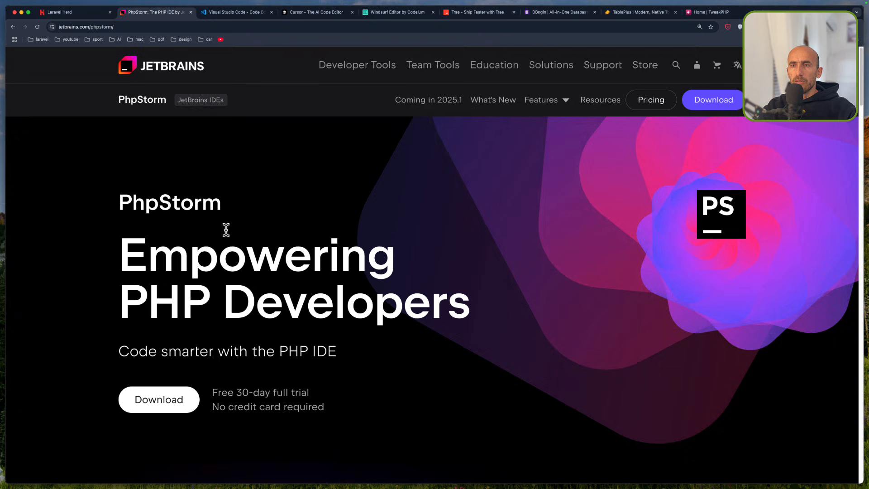
double_click(169, 203)
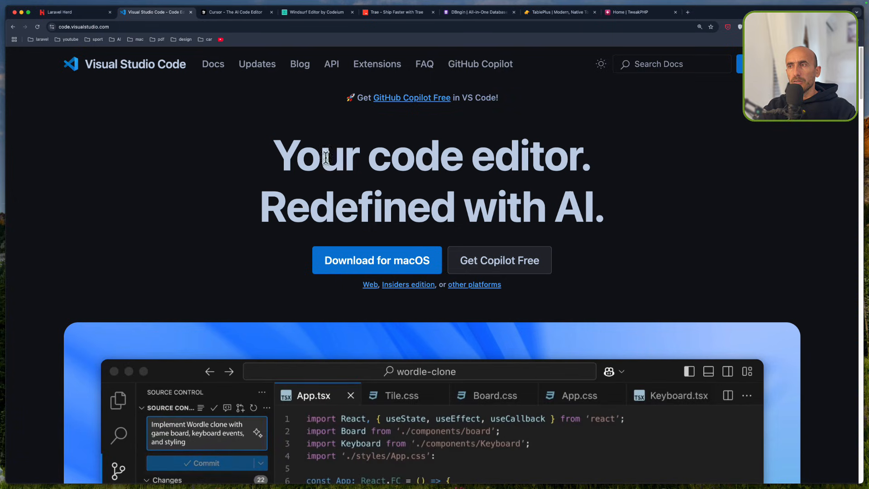
Highlight the VS Code headline, then switch to the Cursor AI editor page
double_click(357, 207)
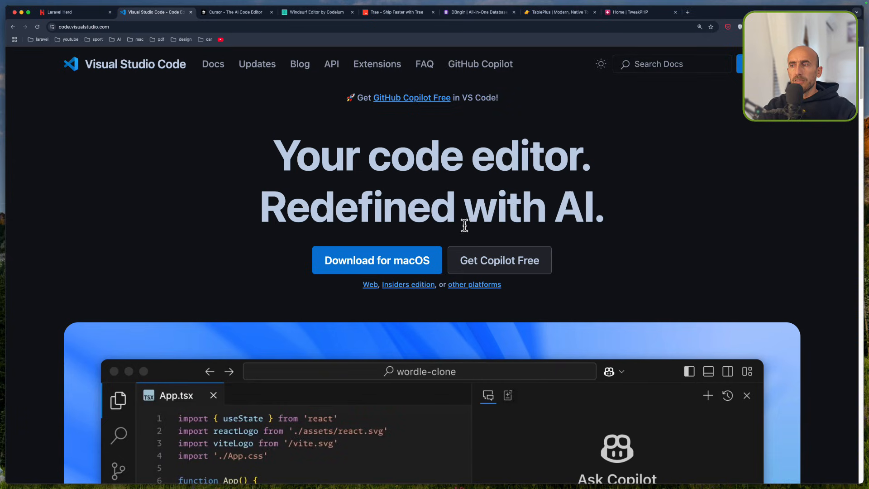
mouse_move(578, 292)
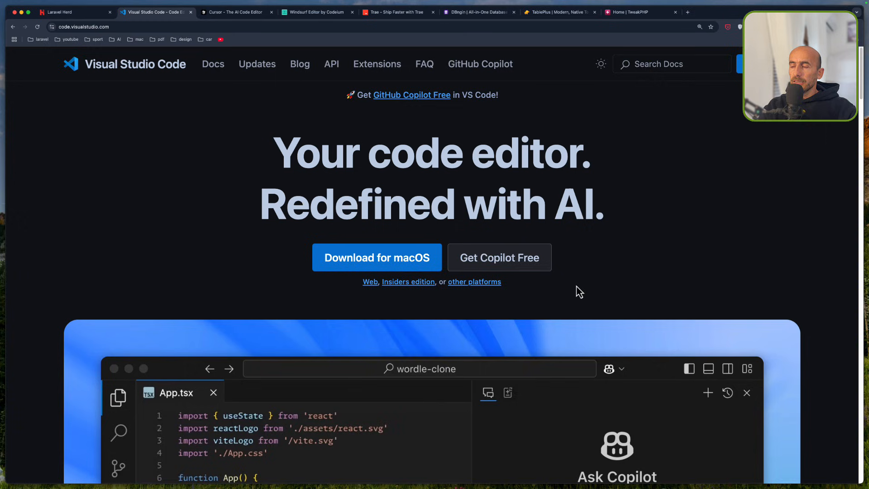
scroll(up, 3)
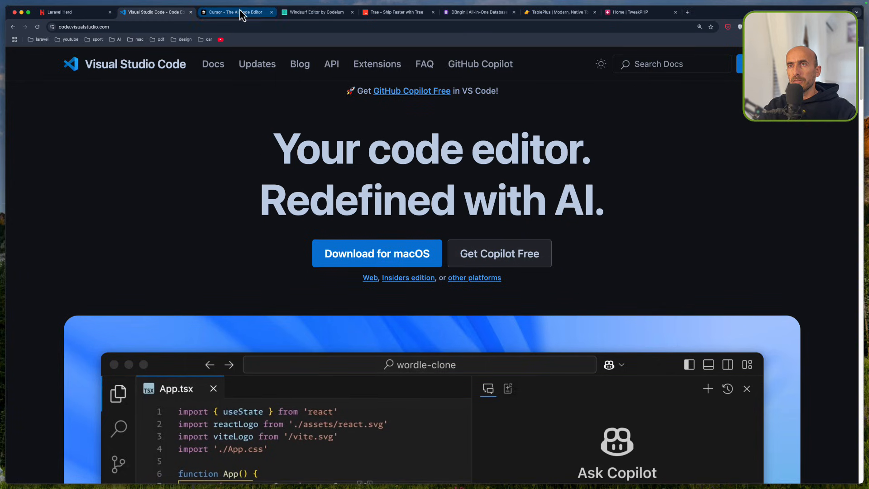
mouse_move(237, 12)
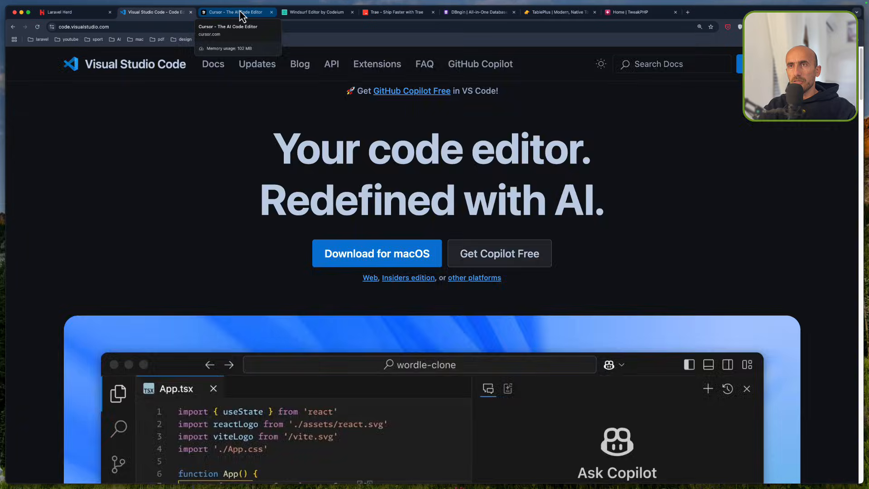
click(235, 12)
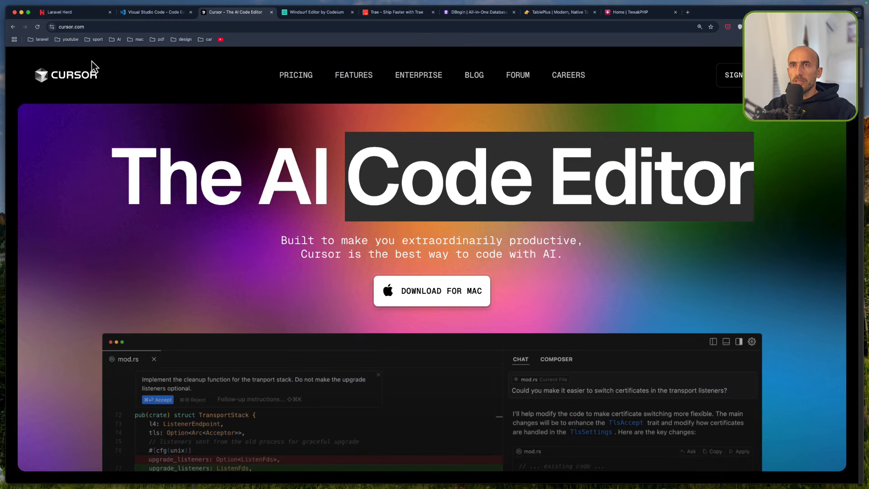
mouse_move(210, 22)
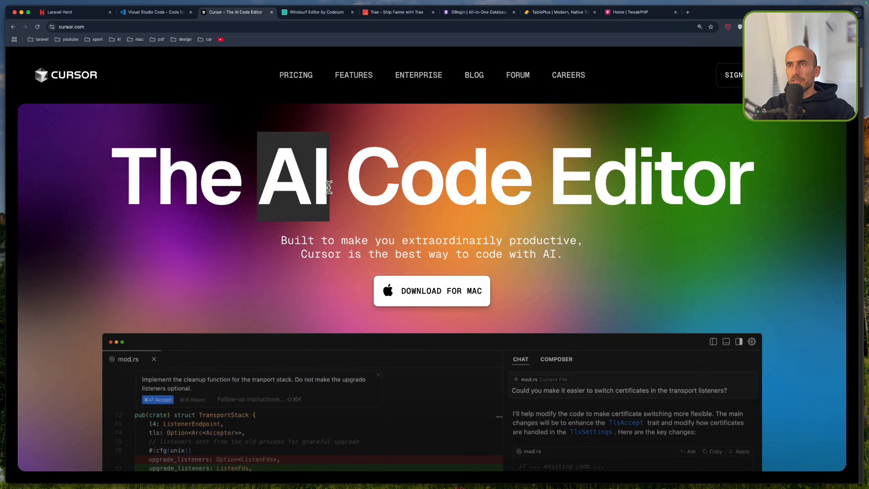
Present the Windsurf and Trae editor pages, ending on the DBngin page
click(316, 11)
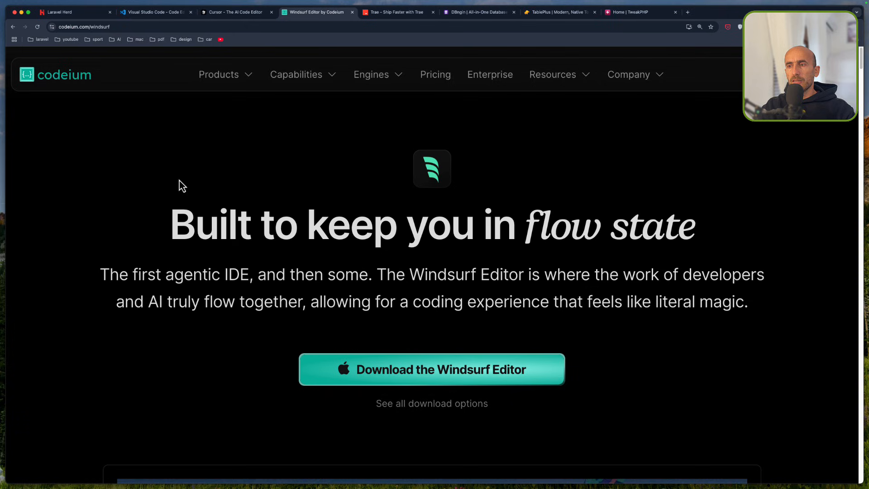
mouse_move(146, 293)
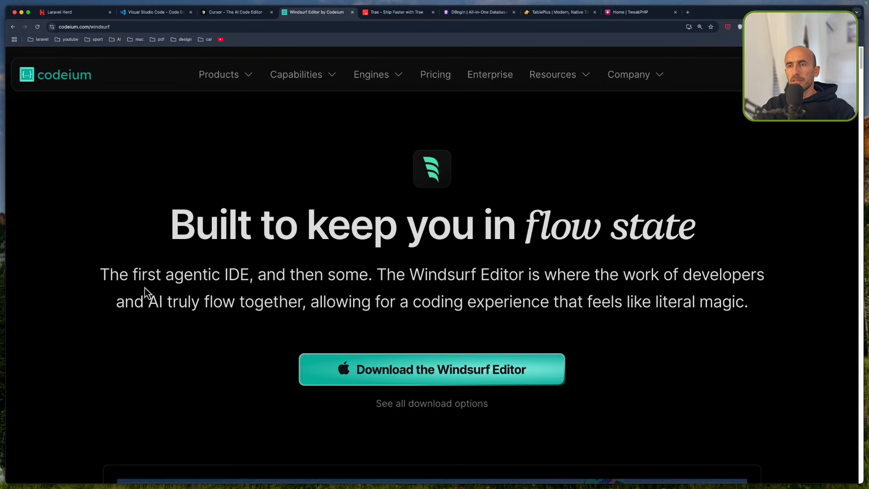
mouse_move(226, 275)
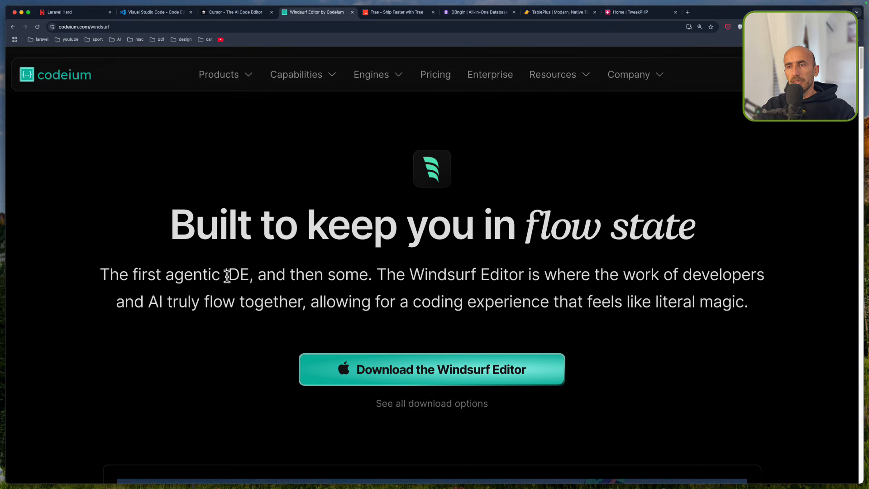
double_click(238, 274)
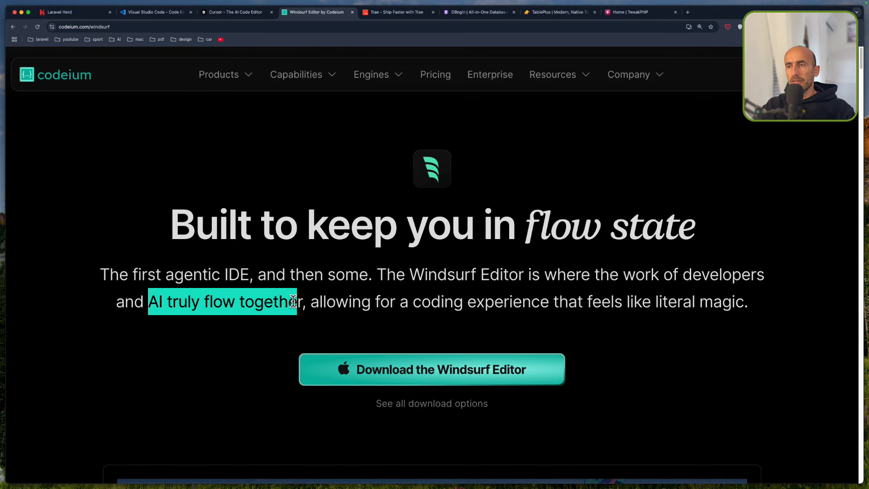
mouse_move(385, 12)
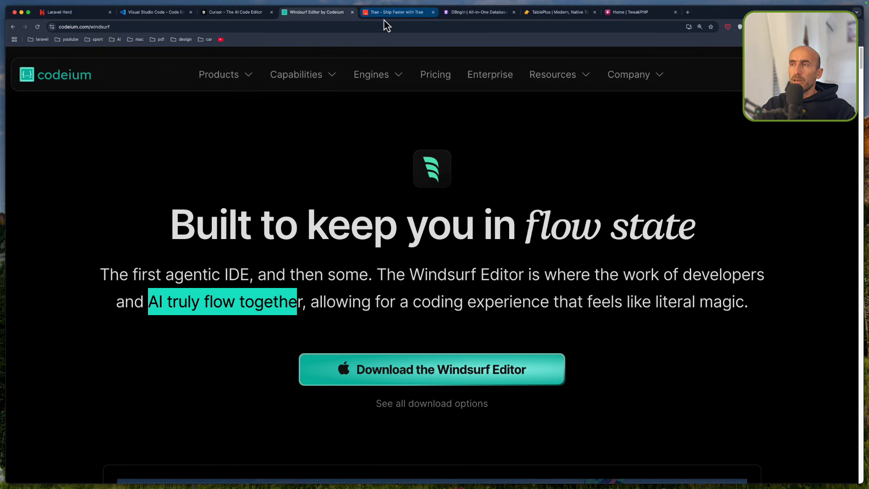
click(396, 12)
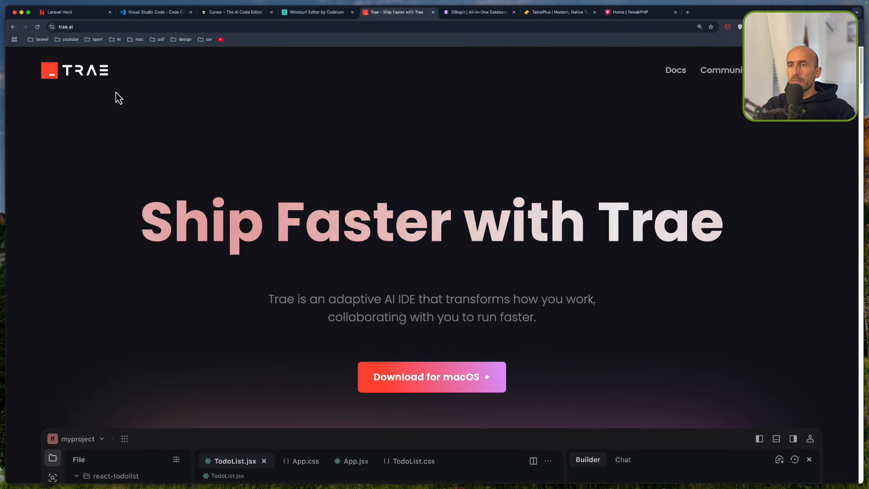
mouse_move(153, 236)
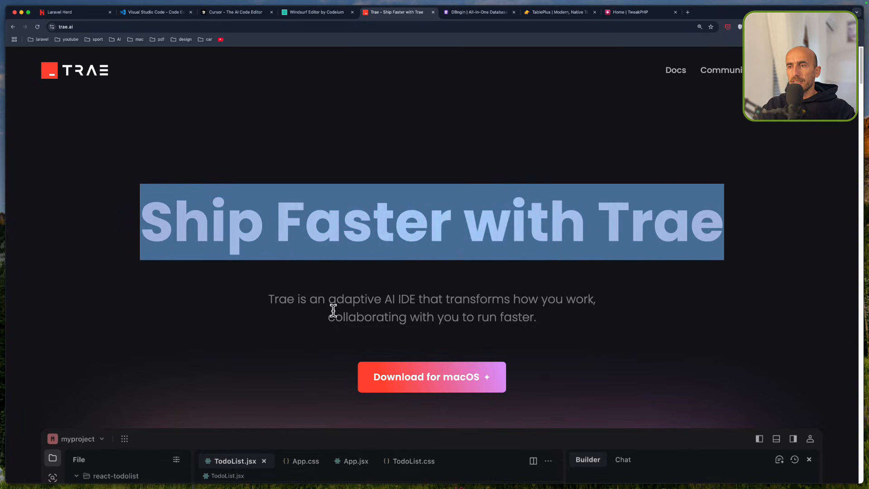
mouse_move(438, 309)
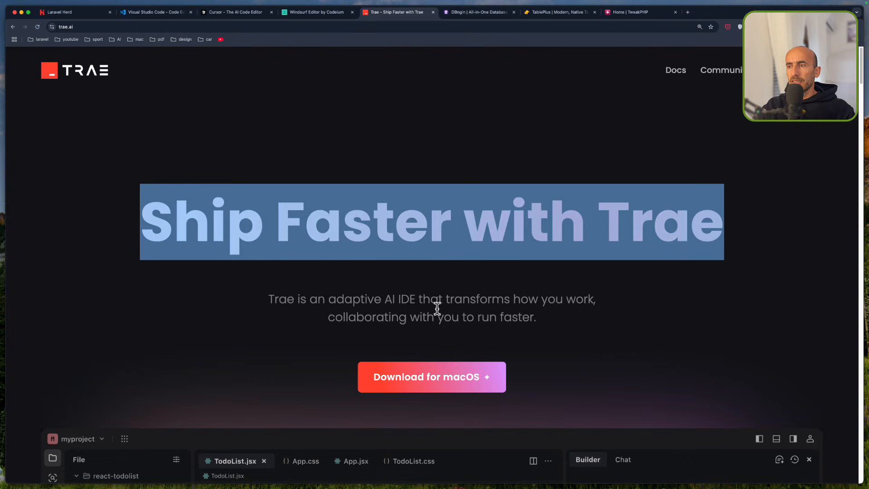
mouse_move(422, 337)
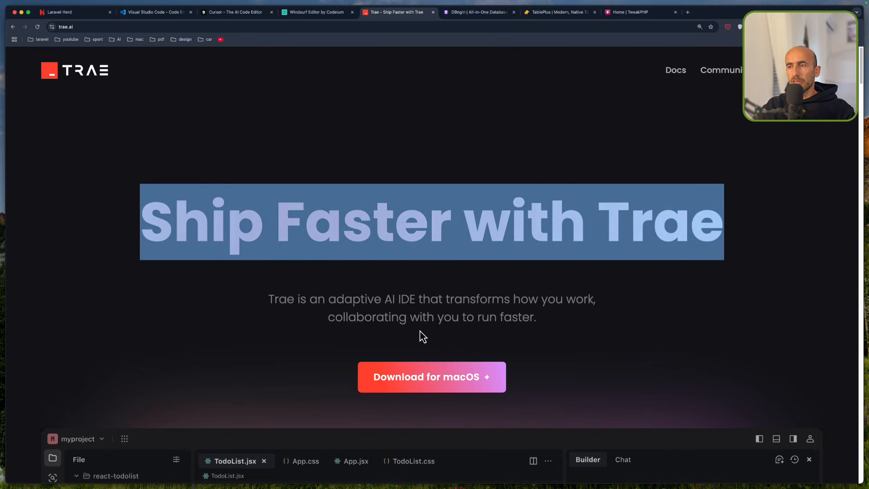
mouse_move(531, 324)
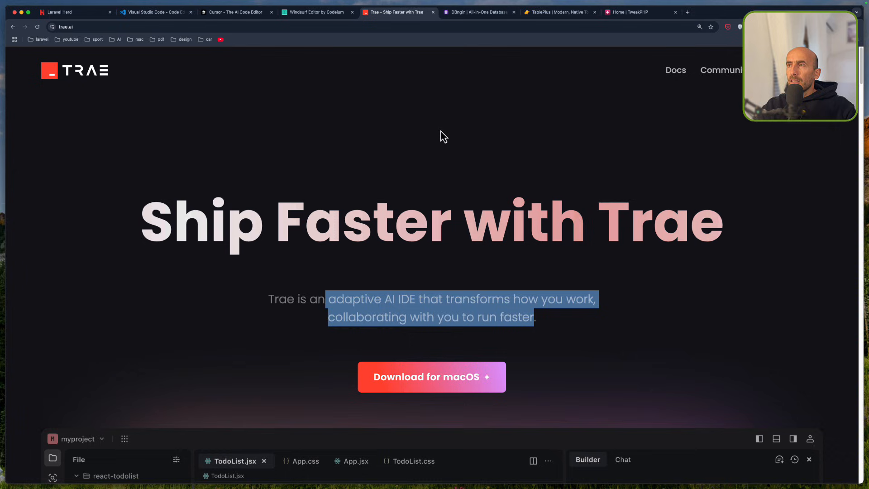
click(478, 11)
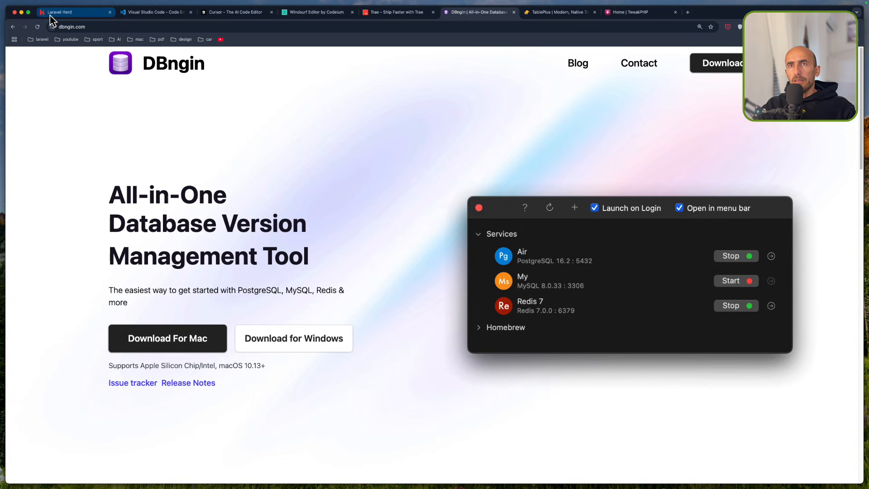
Compare the DBngin, Laravel Herd and TablePlus pages, settling on TablePlus
click(76, 12)
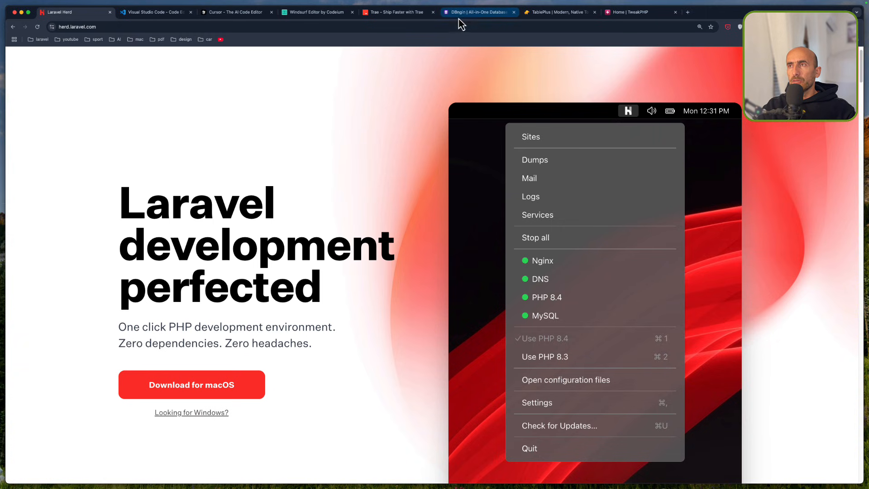
click(478, 12)
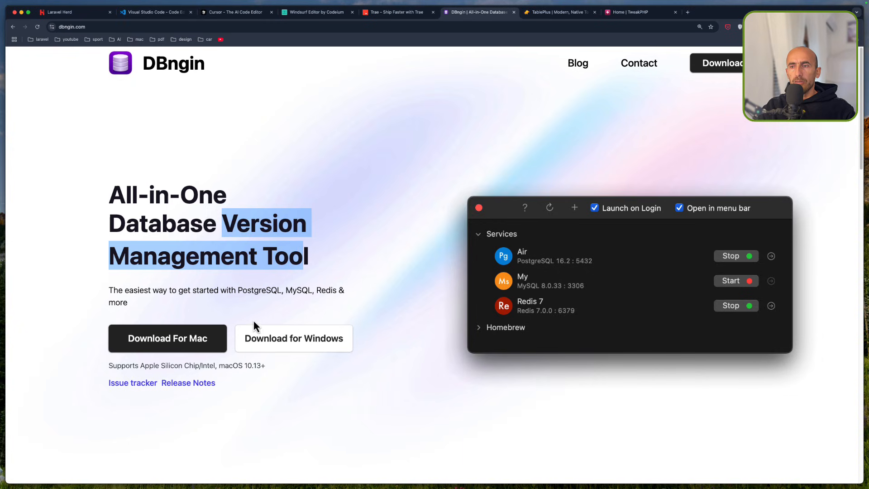
mouse_move(301, 340)
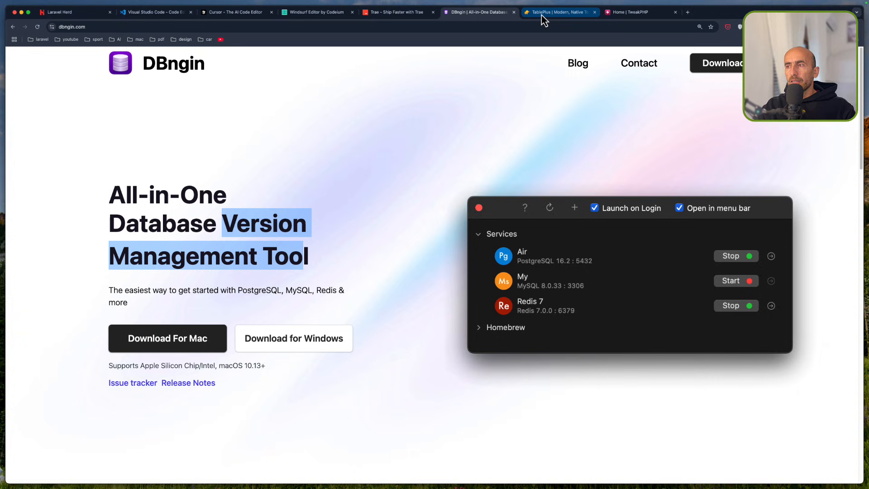
click(559, 12)
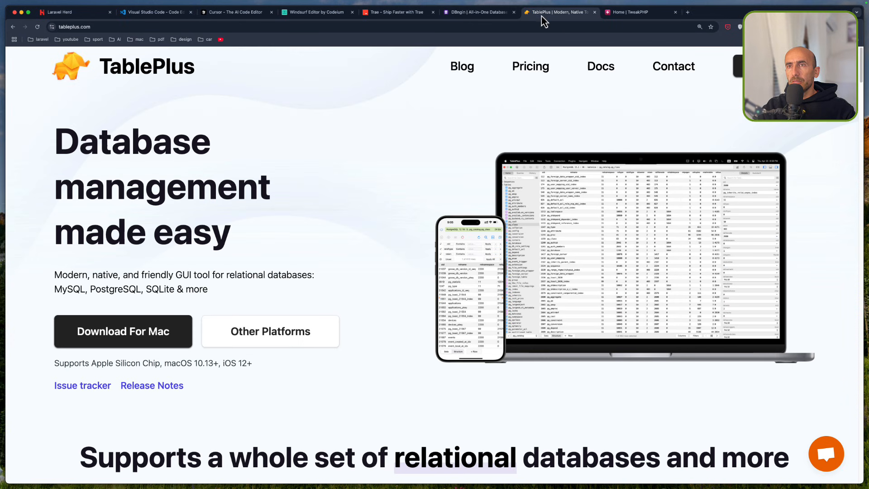
click(478, 12)
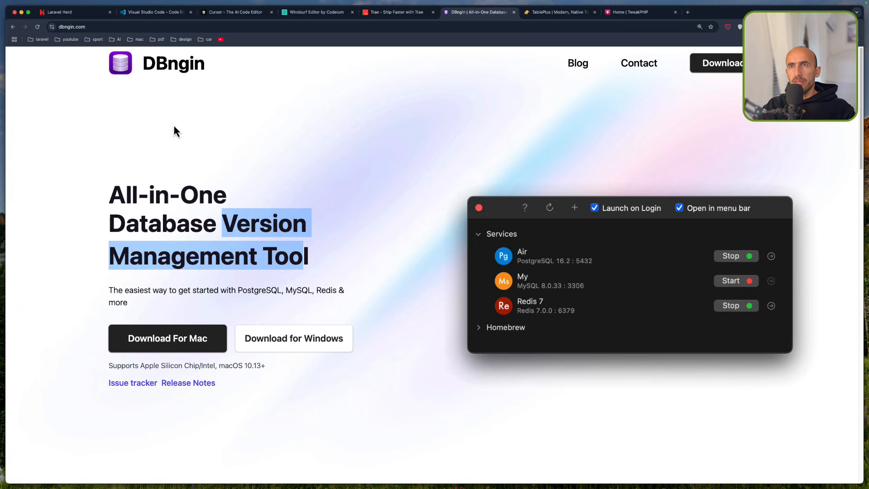
click(558, 12)
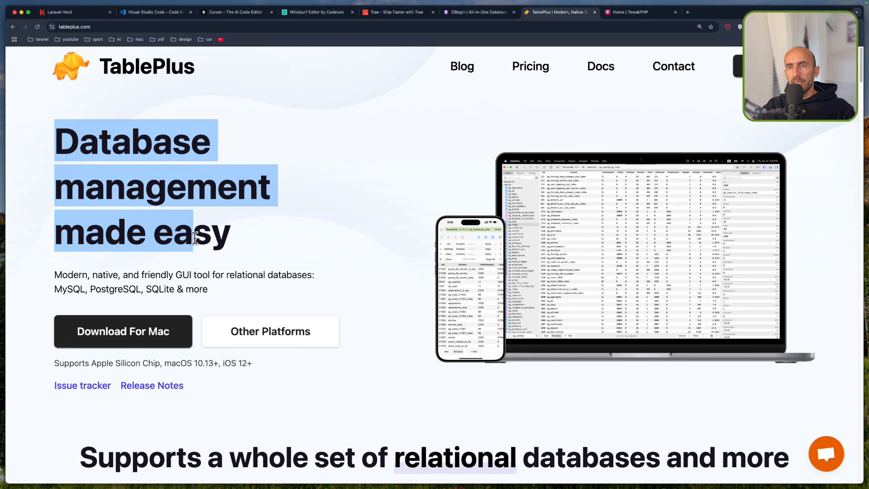
mouse_move(81, 291)
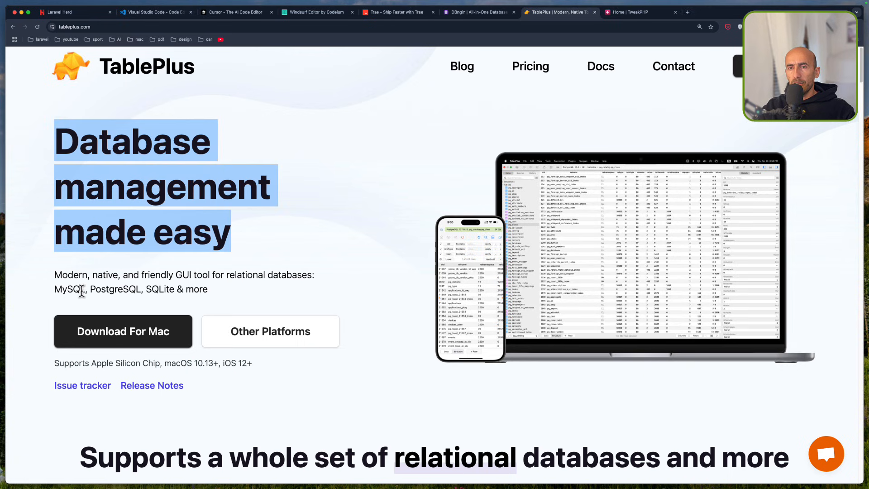
click(196, 290)
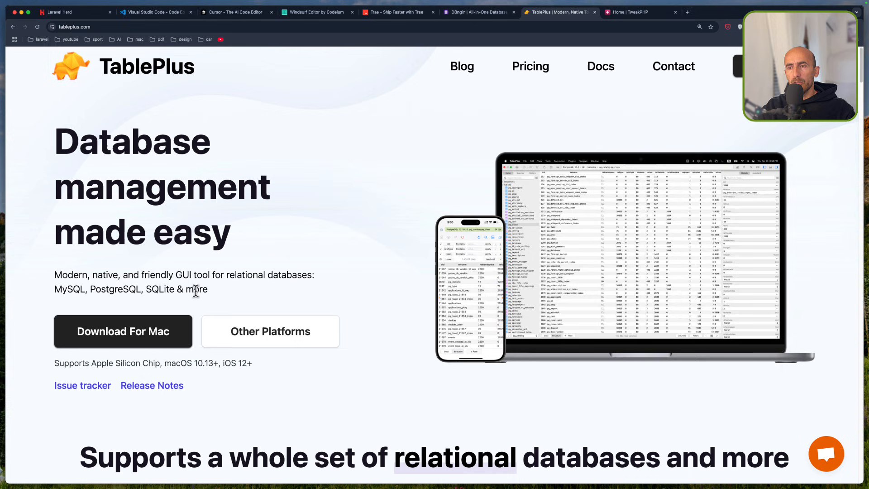
mouse_move(289, 191)
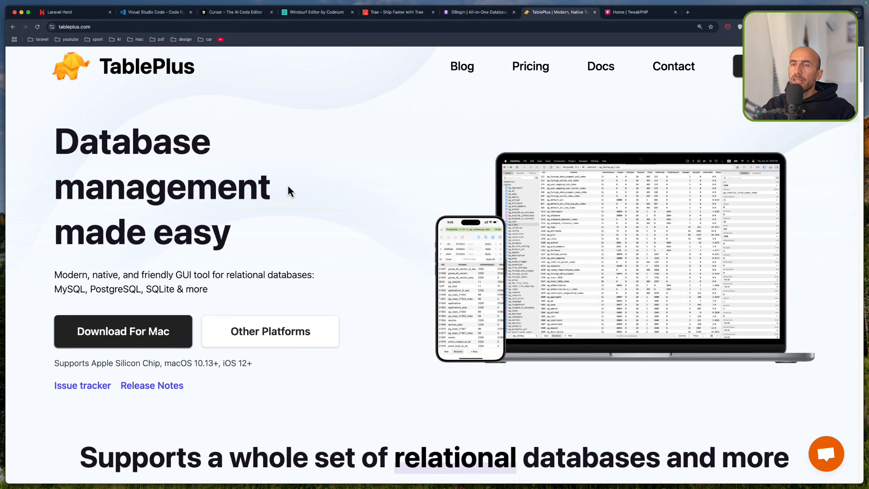
mouse_move(489, 93)
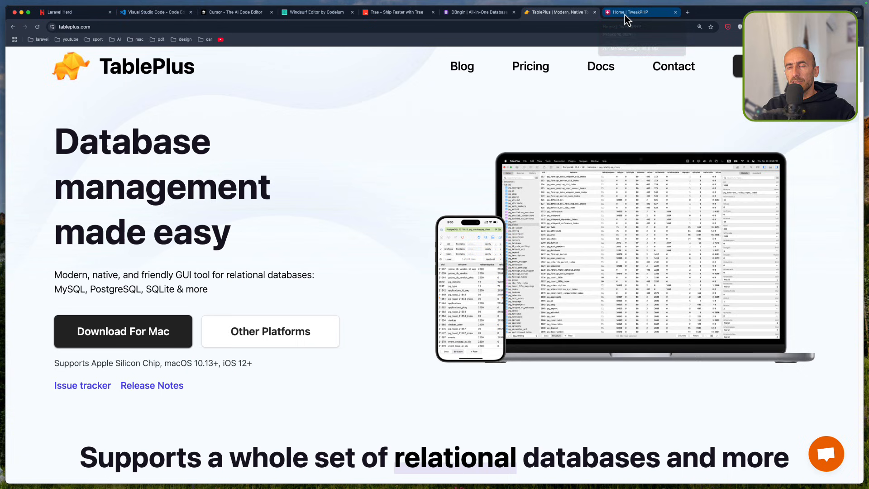
mouse_move(640, 12)
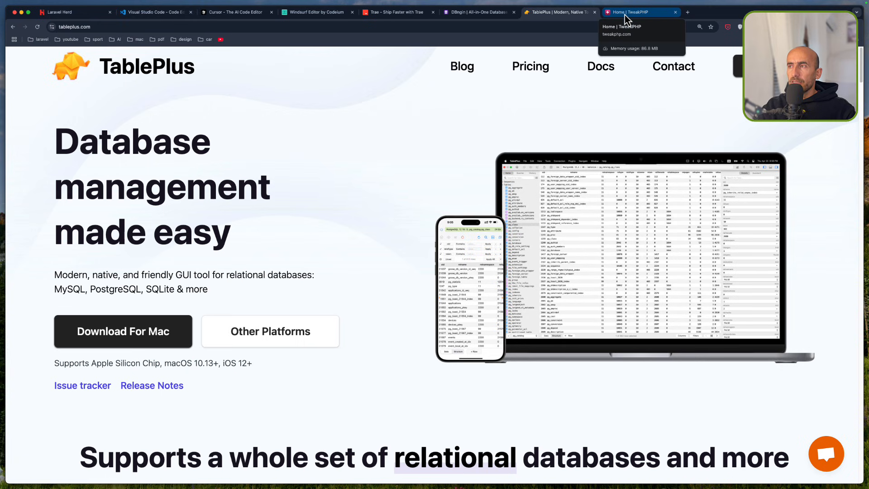
Switch to the 'Home | TweakPHP' page
click(637, 12)
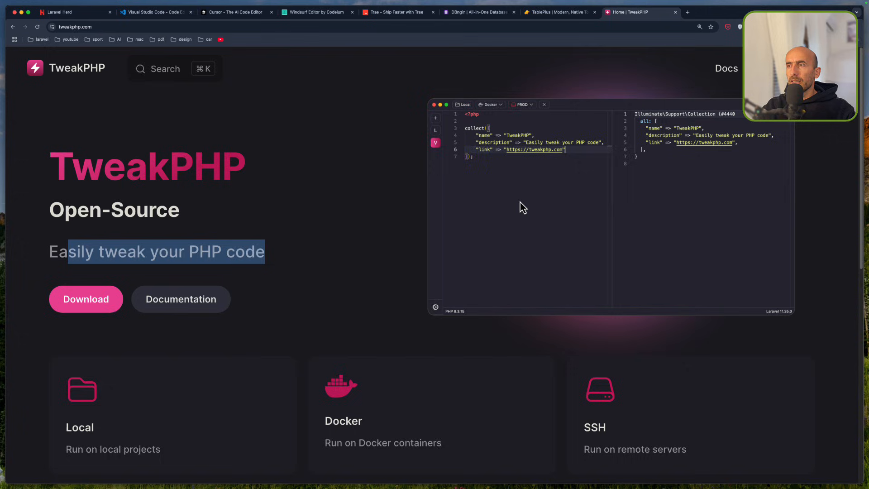
mouse_move(359, 235)
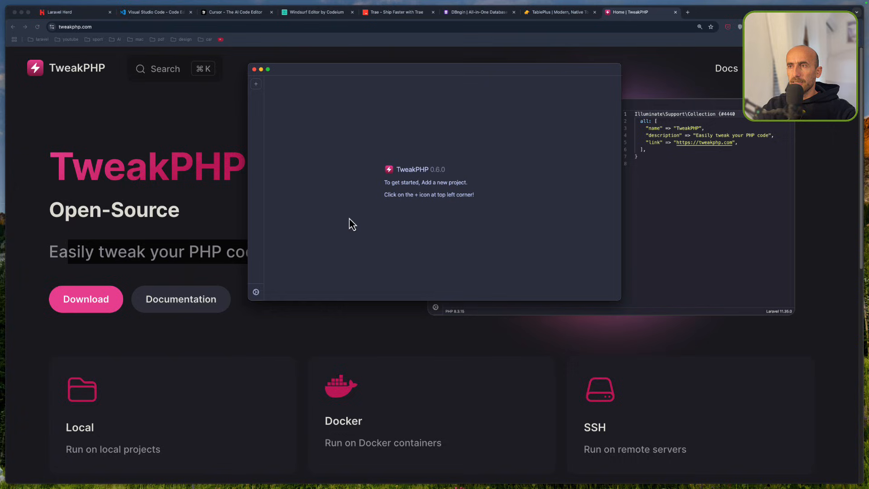
mouse_move(327, 239)
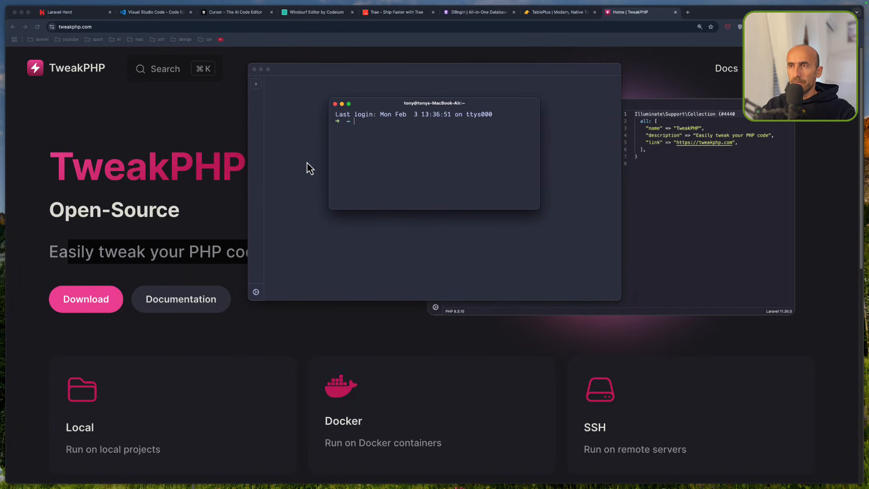
Run 'which php' in Terminal to find the PHP executable's location
text(which)
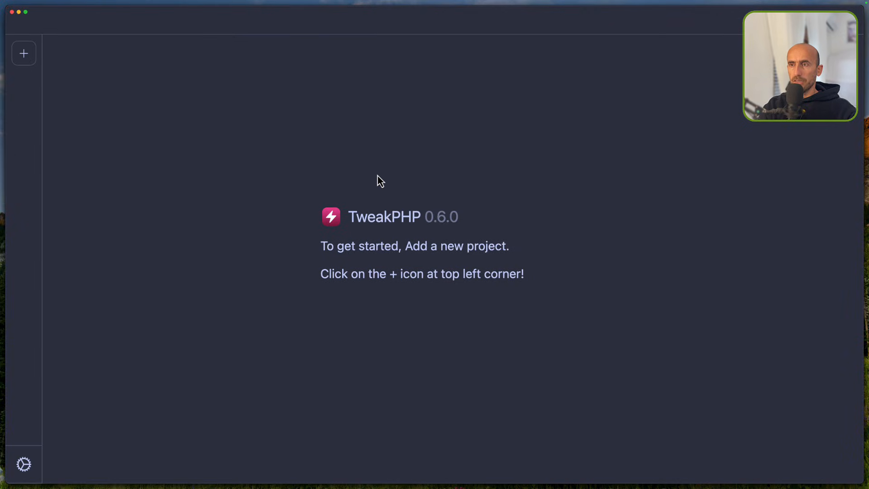
mouse_move(44, 459)
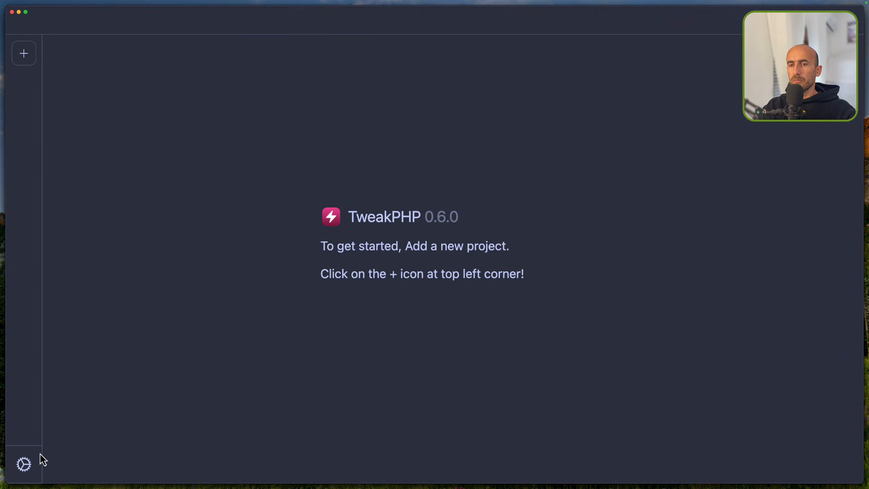
In TweakPHP settings, turn on Vim mode and set the PHP path to Herd's PHP
click(23, 464)
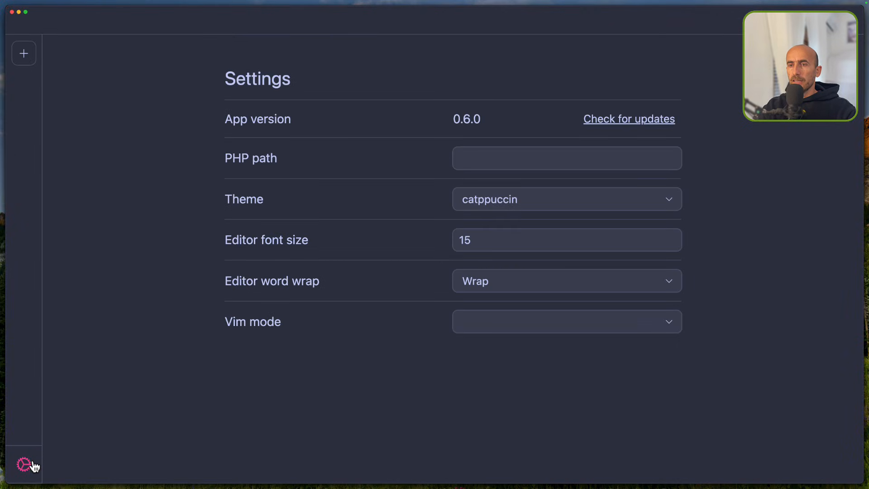
mouse_move(493, 242)
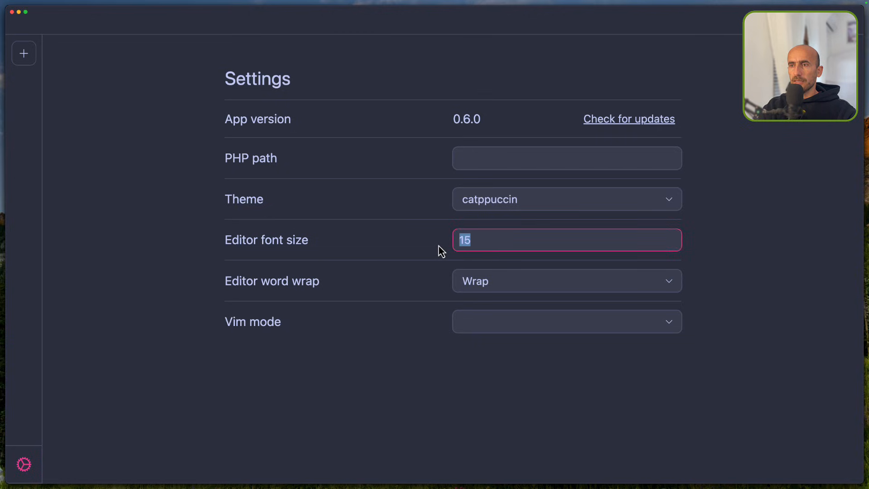
click(565, 322)
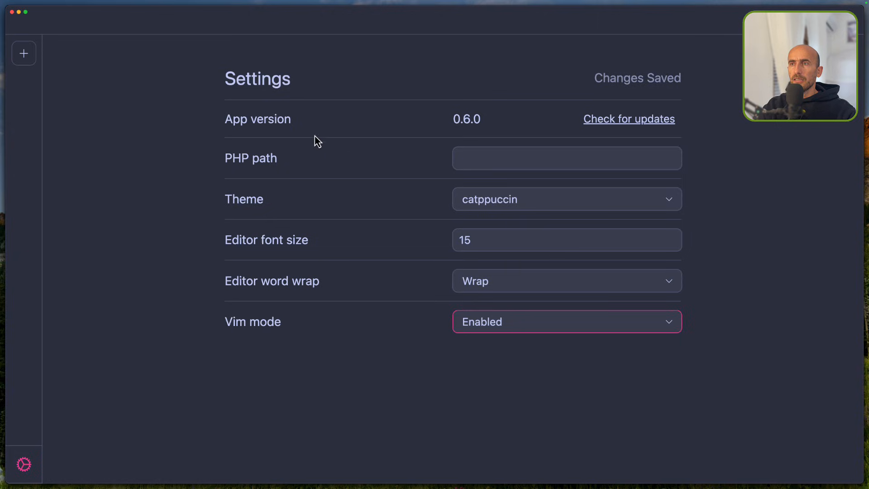
click(565, 158)
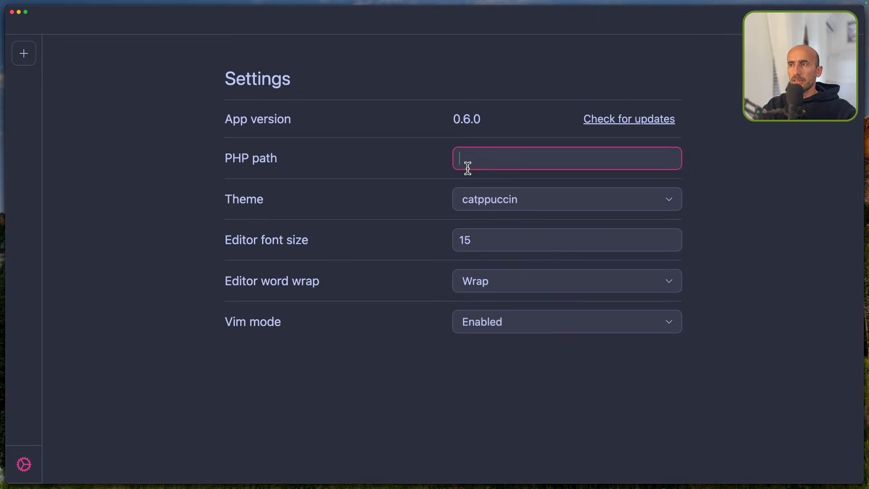
mouse_move(334, 192)
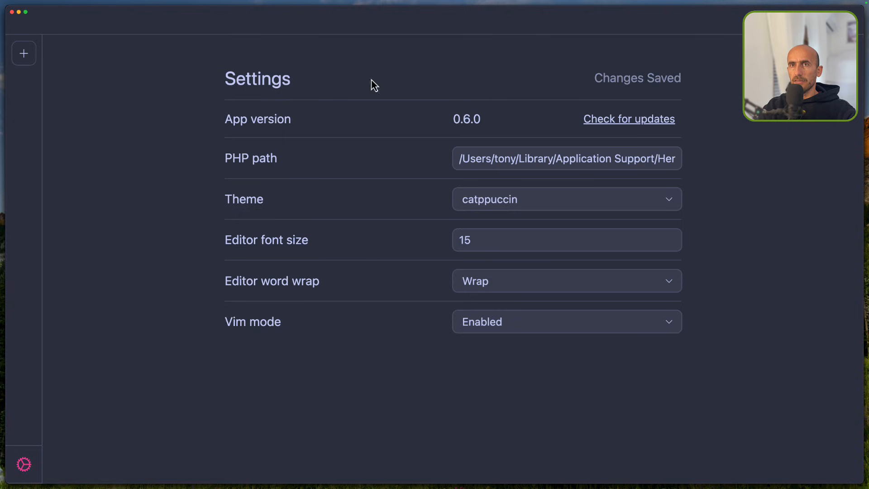
mouse_move(24, 53)
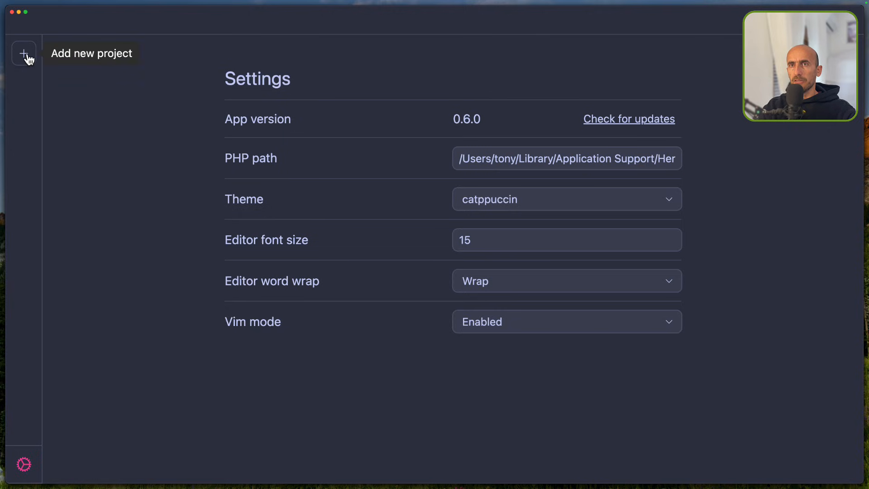
Add the blog folder from Sites as a new TweakPHP project
click(24, 53)
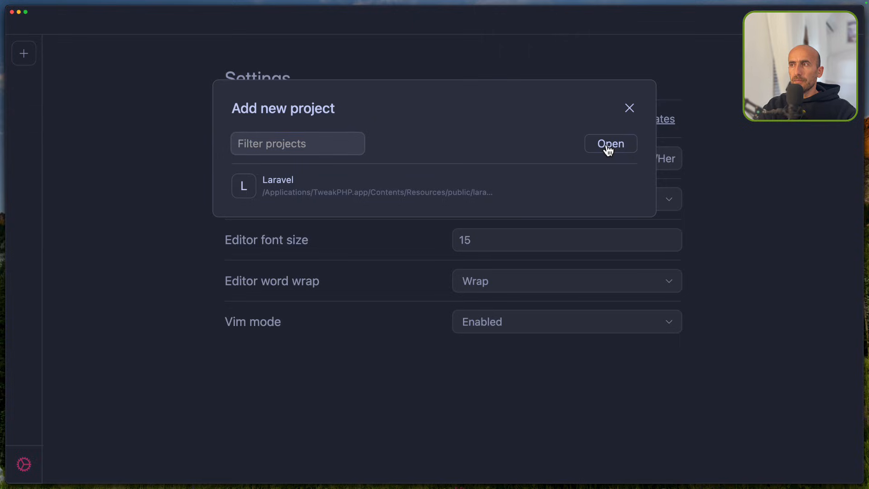
click(610, 144)
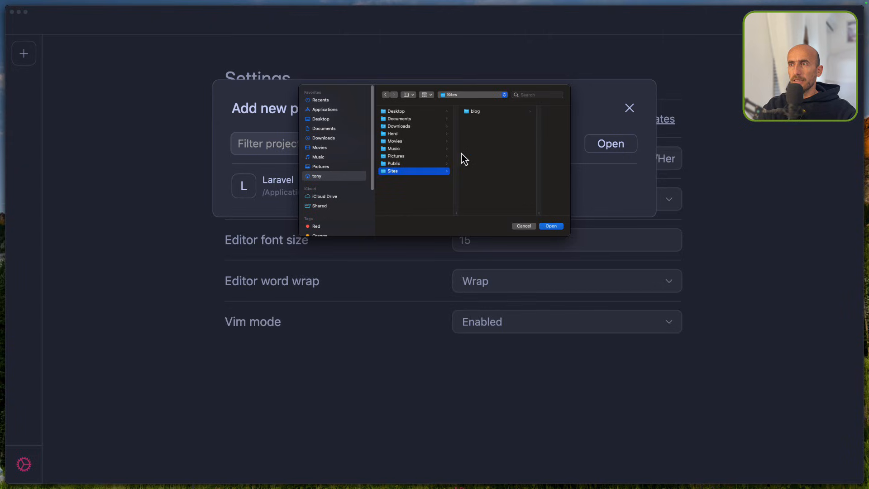
double_click(473, 111)
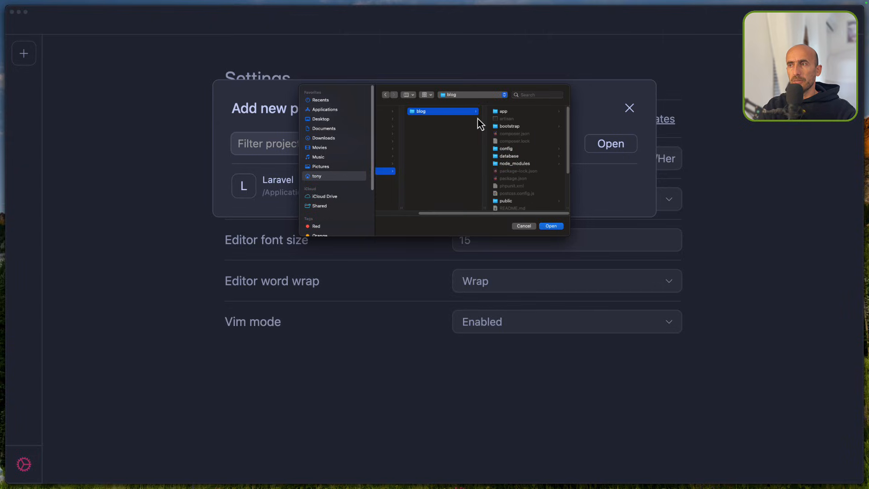
mouse_move(551, 226)
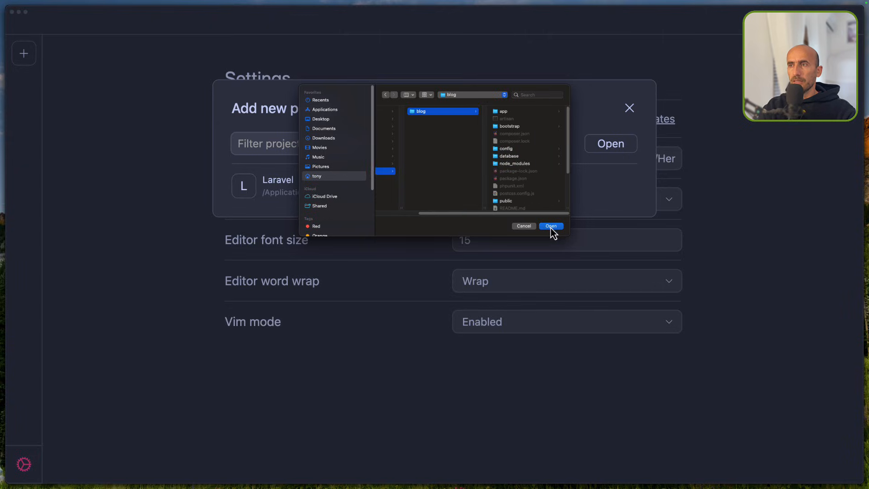
click(550, 226)
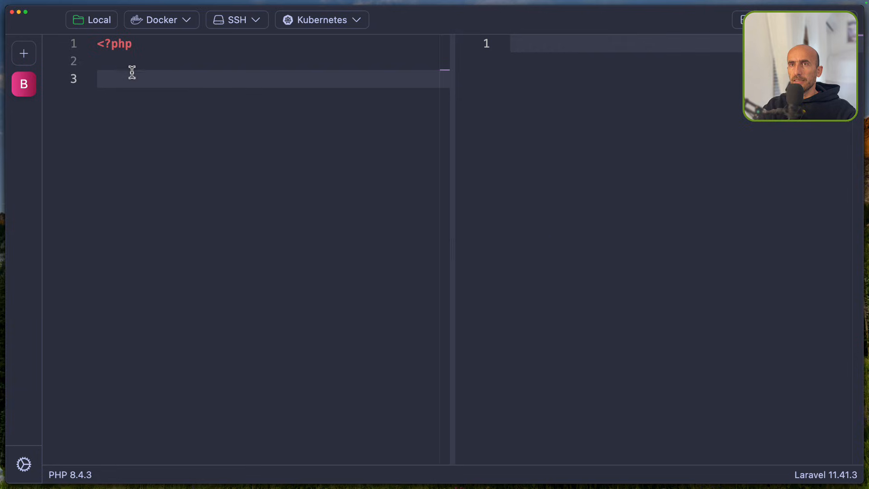
mouse_move(365, 106)
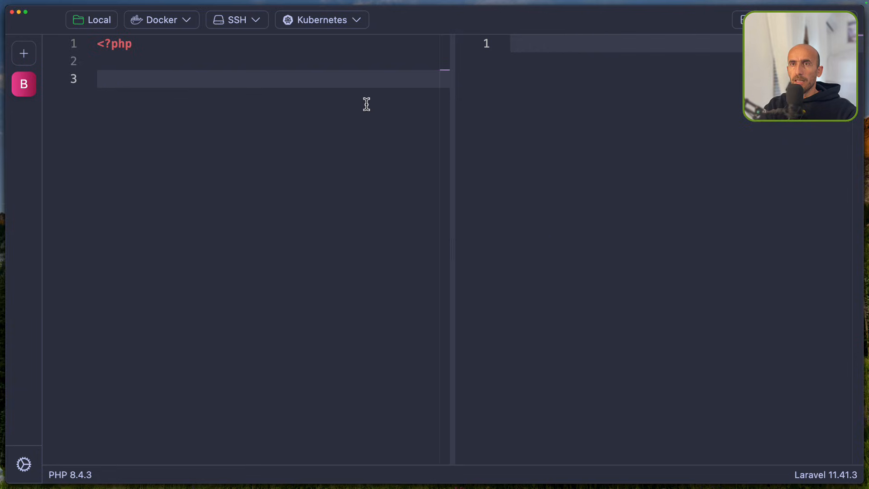
Write collect() with name 'TweakPHP' and link 'tweakphp.com', then run it
text(coll)
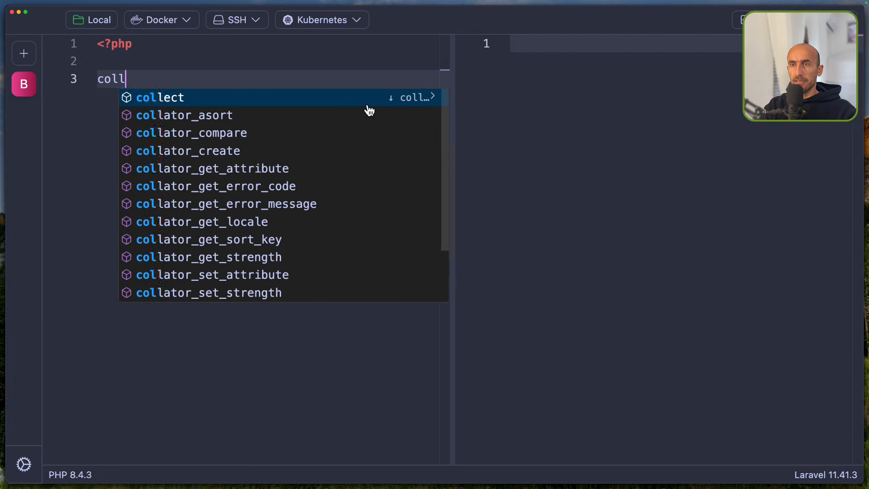
click(160, 97)
text("name" =>)
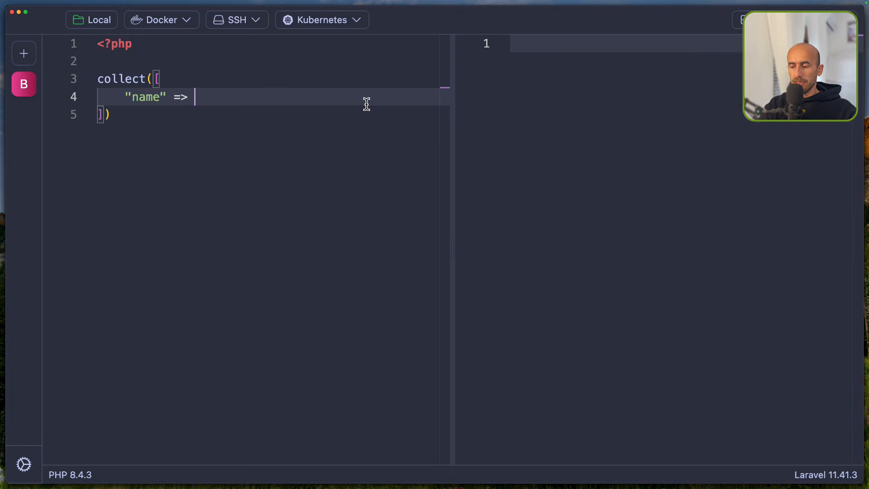
text("T")
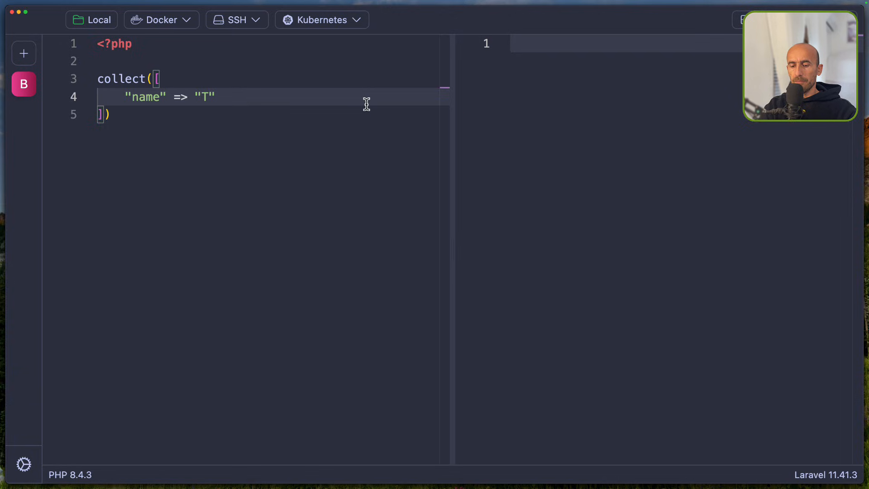
text(weakP)
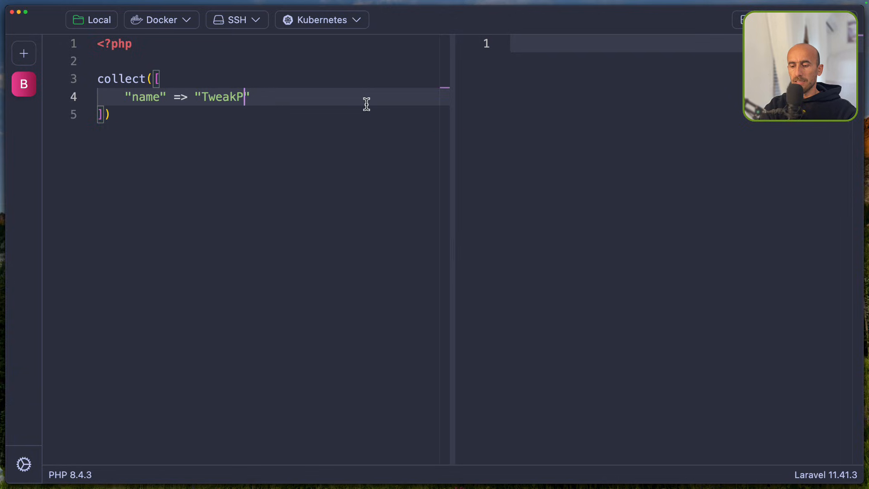
text(HP,)
text("link)
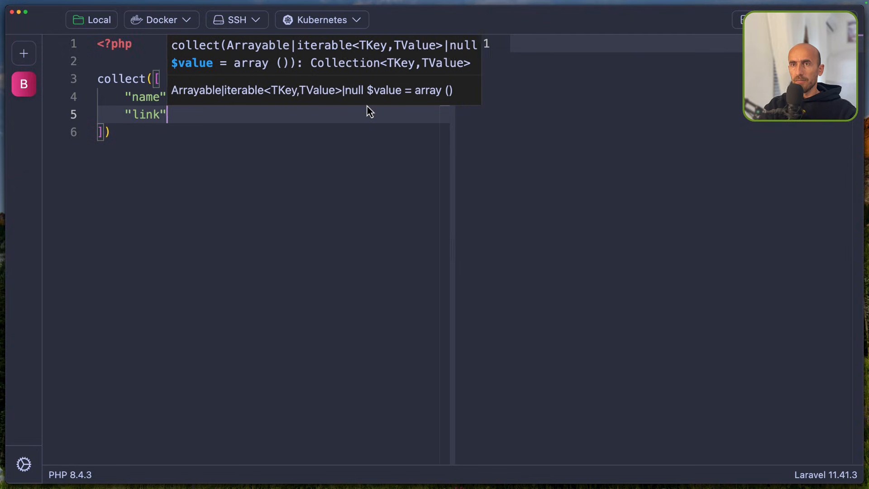
text(=>)
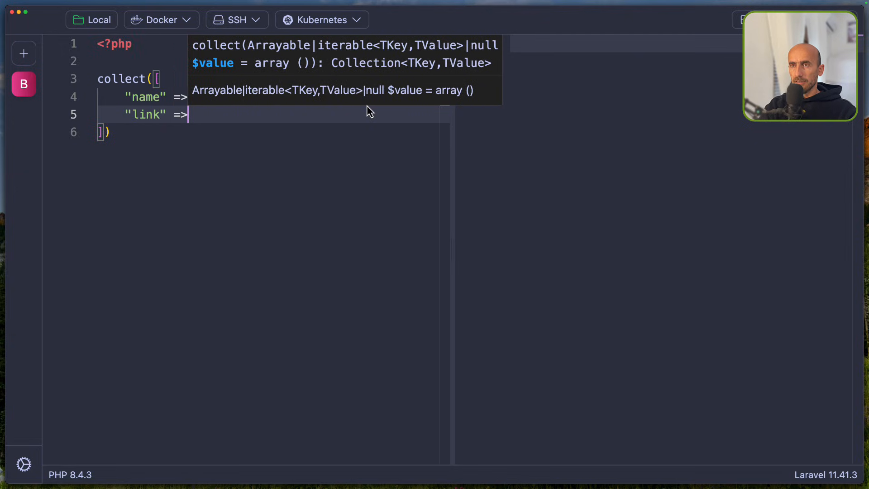
text("tweak)
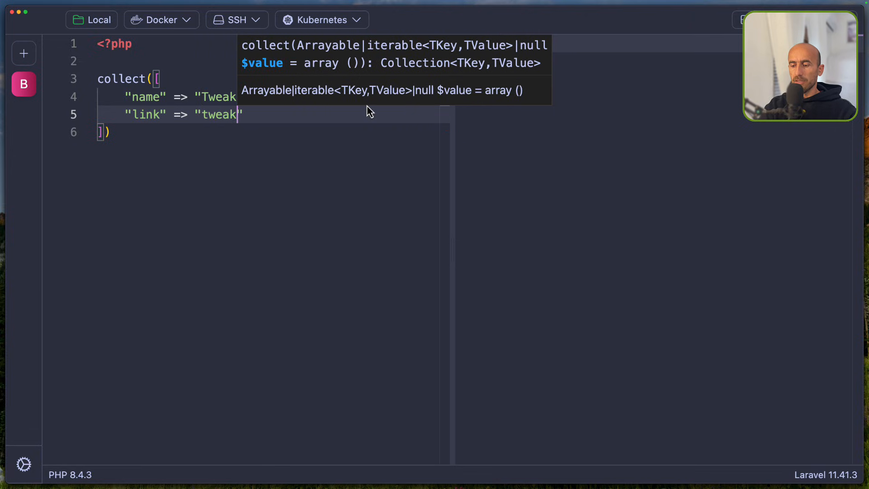
text(php.com)
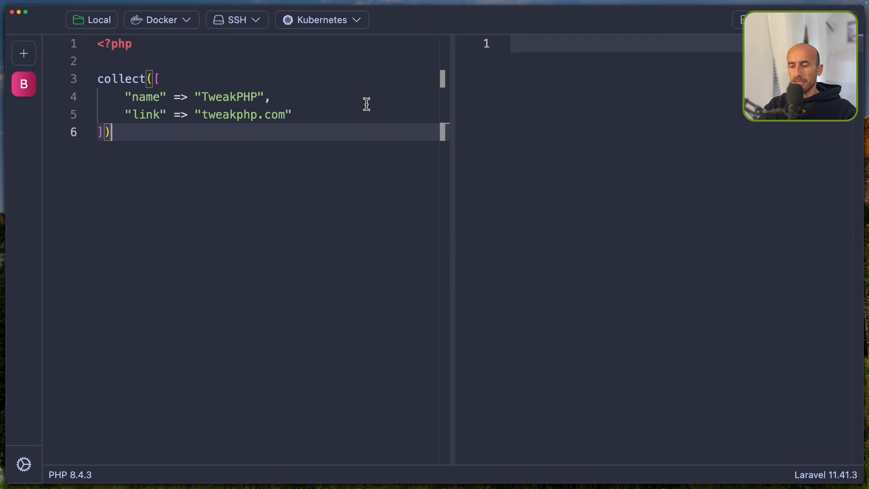
text(;)
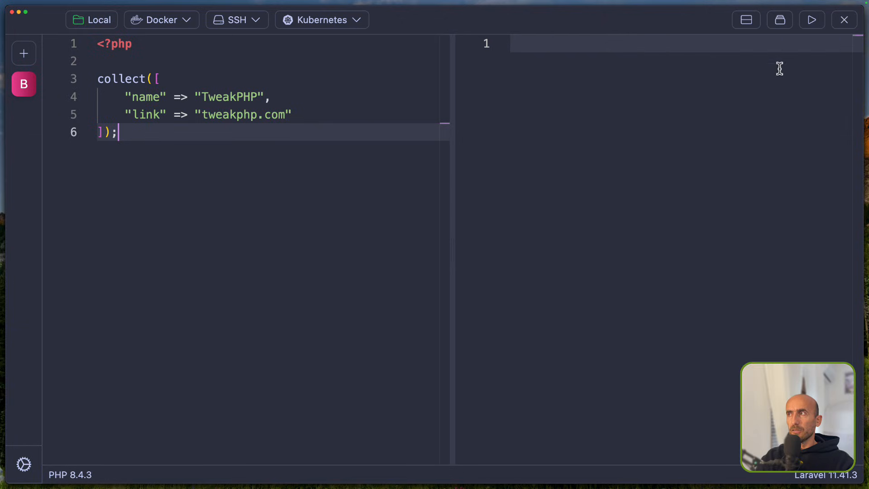
mouse_move(540, 150)
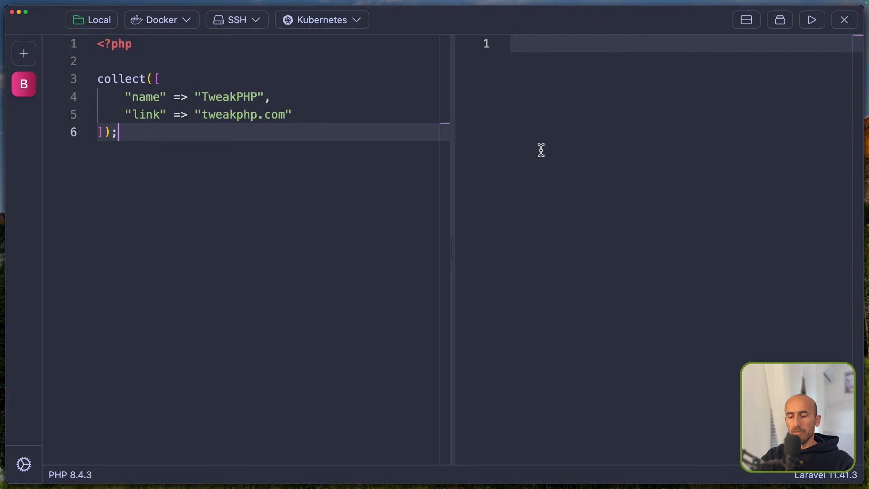
click(811, 20)
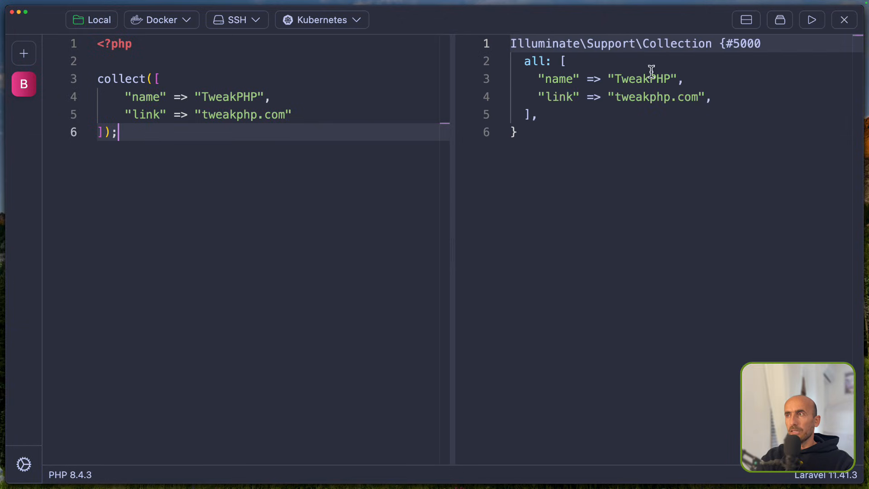
Assign the collection to $tweakphp and output $tweakphp['name'] on a new line
double_click(533, 61)
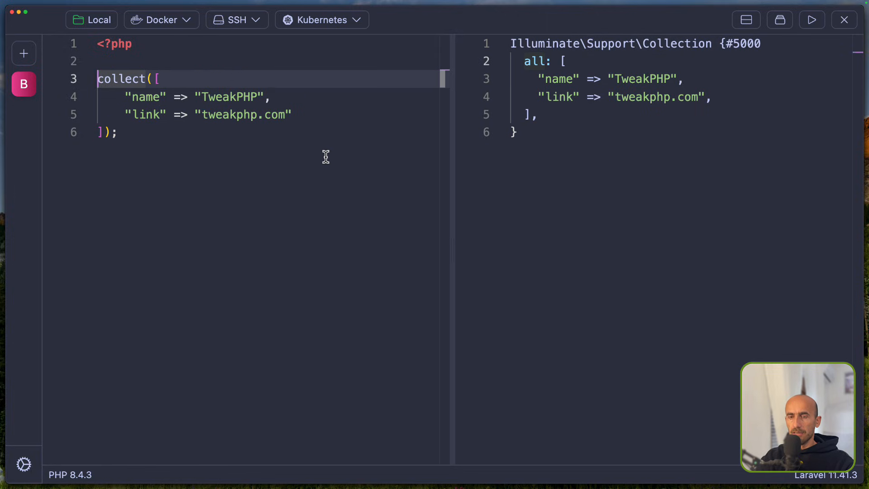
text($tw)
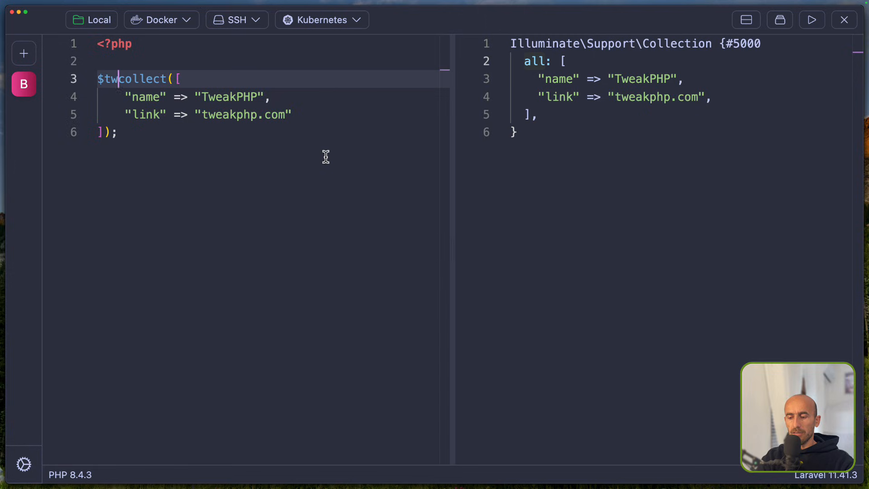
text(eakphp =)
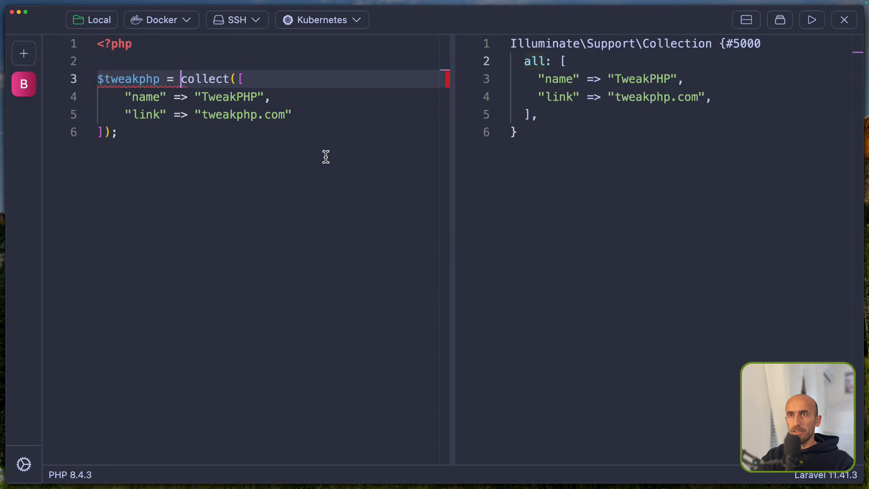
key(enter)
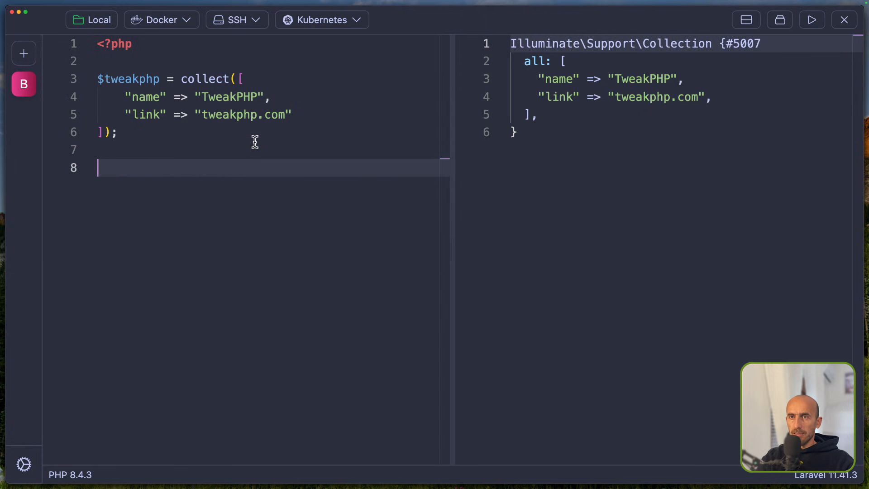
text($tweakphp)
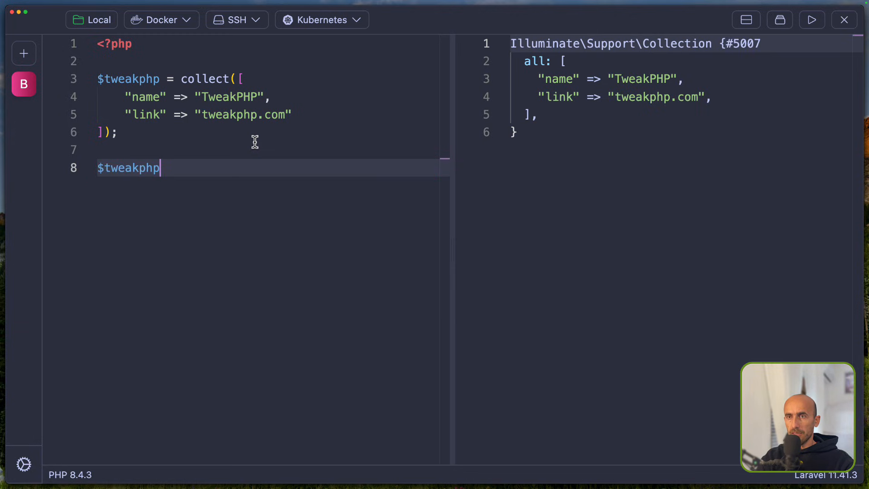
text([''])
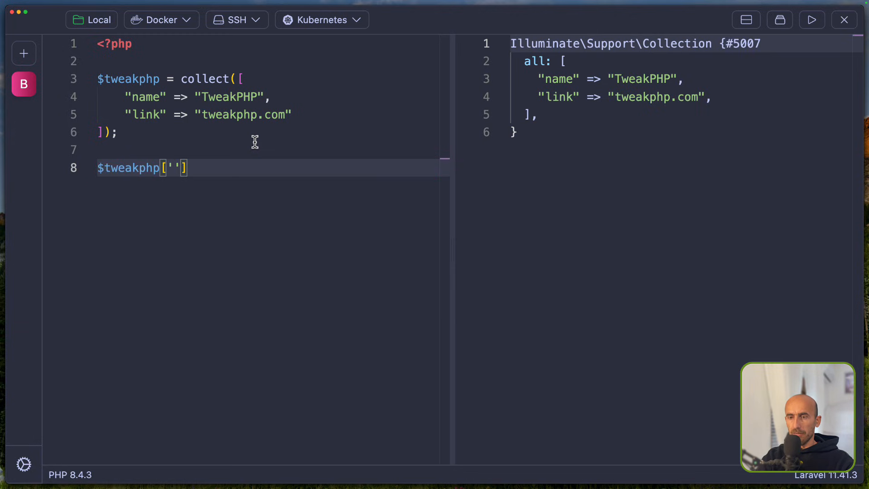
text(name)
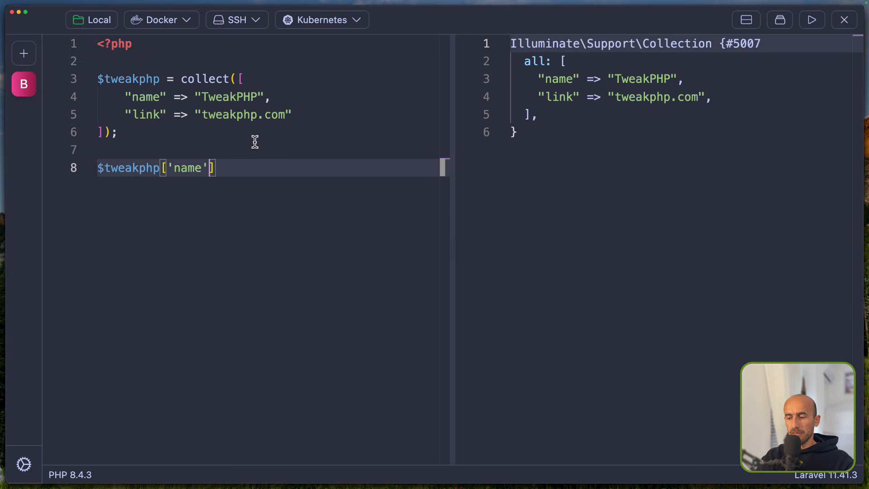
text(;)
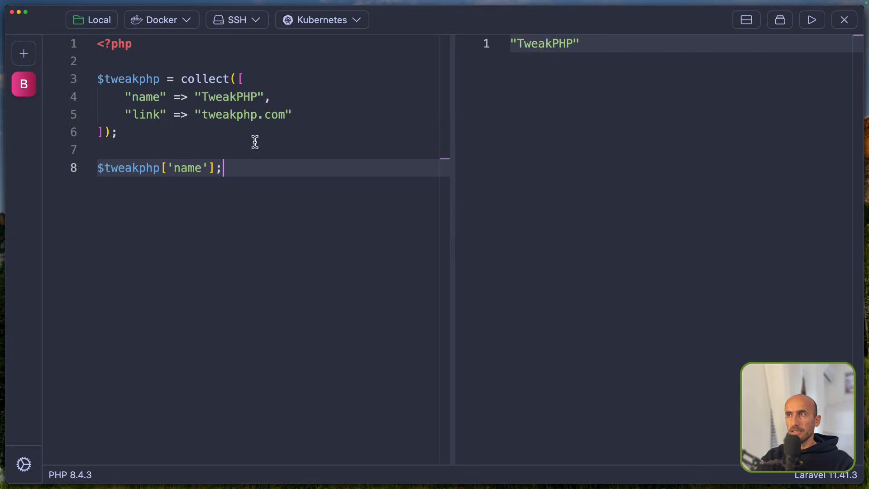
mouse_move(249, 97)
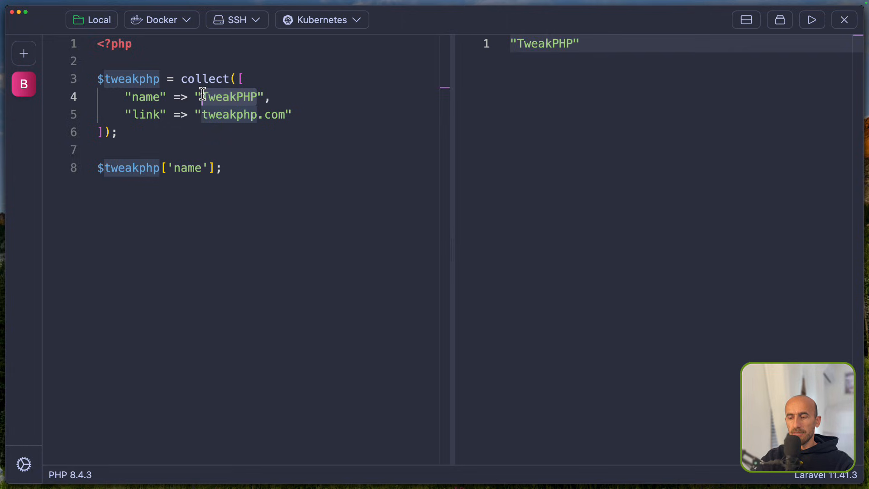
Change the name value to 'Laravel' so the output reads Laravel
text(Laravel)
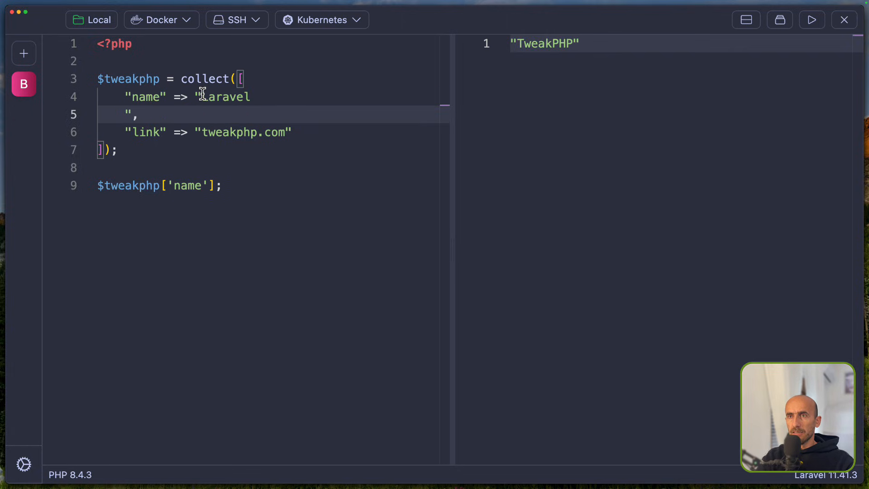
key(backspace)
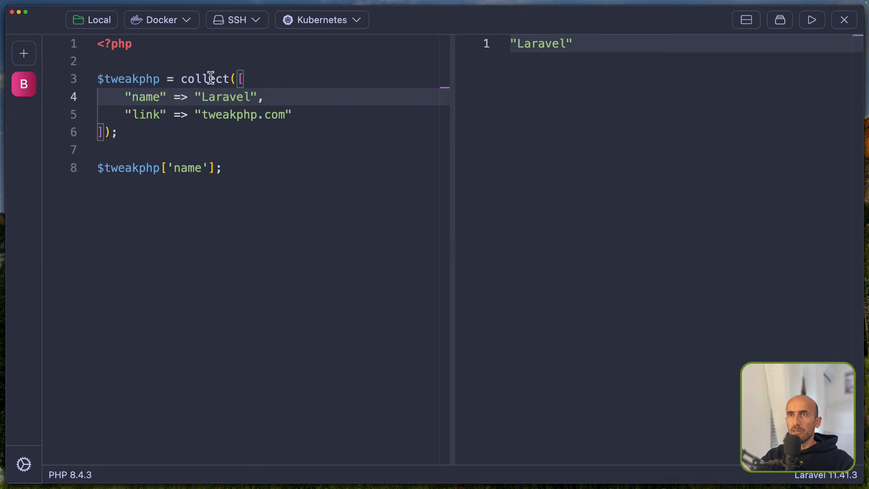
click(161, 20)
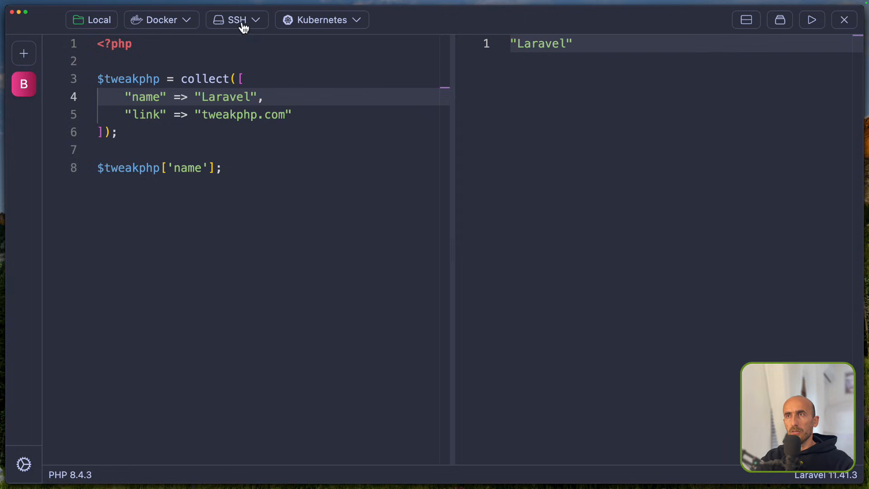
mouse_move(308, 73)
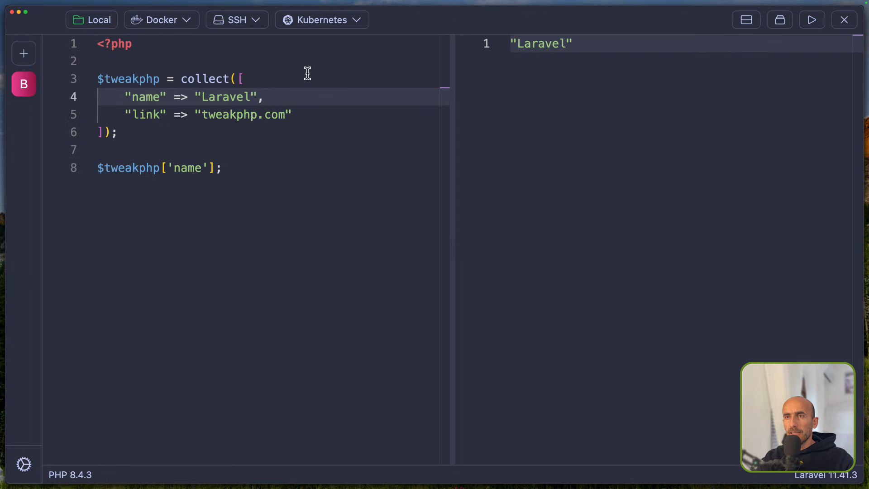